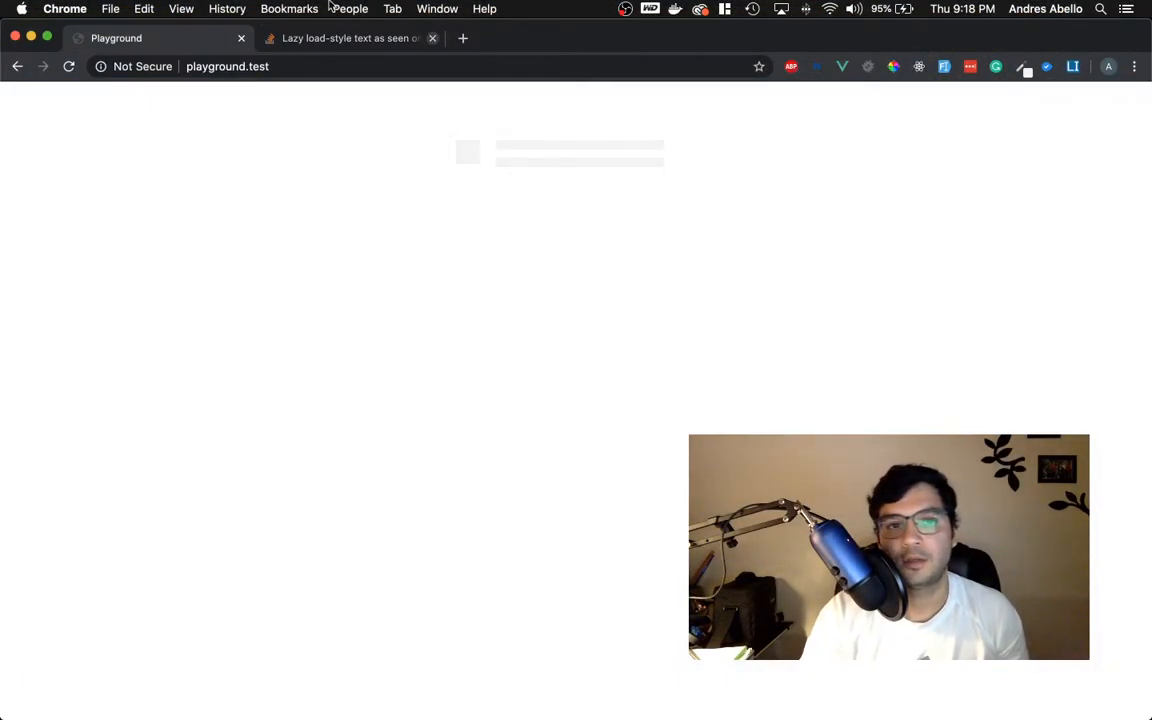
mouse_move(560, 168)
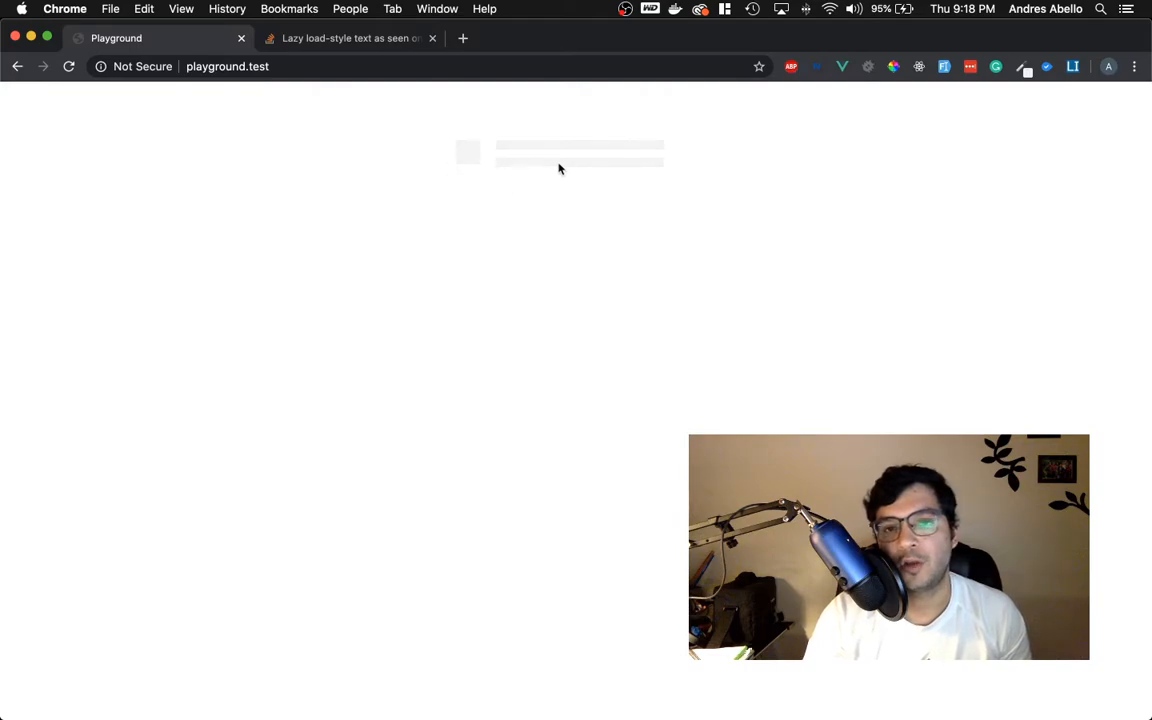
mouse_move(466, 144)
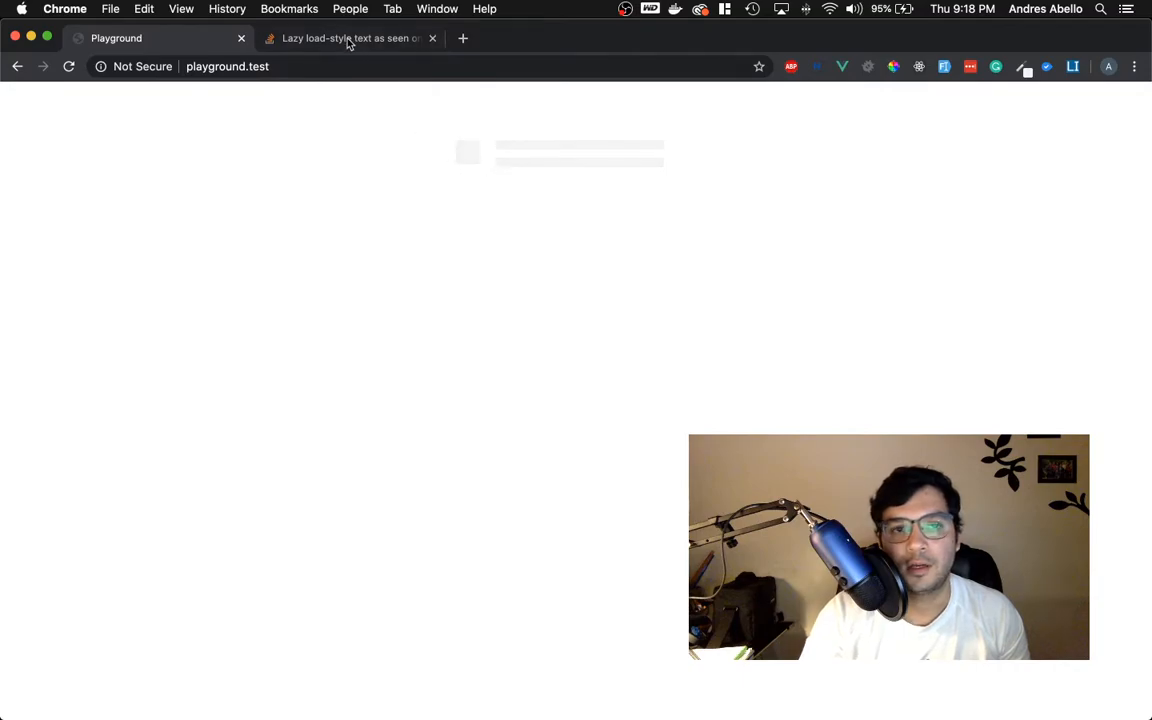
Step: Read through the Stack Overflow answer on placeholder loading animations
click(348, 38)
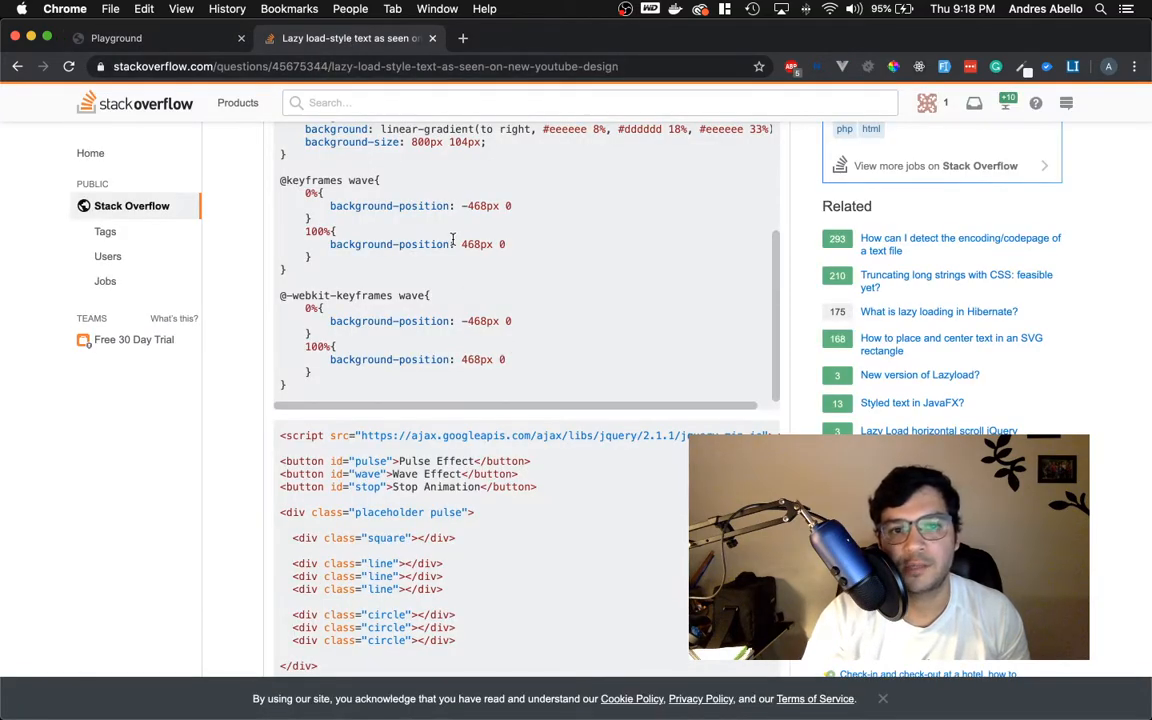
scroll(down, 3)
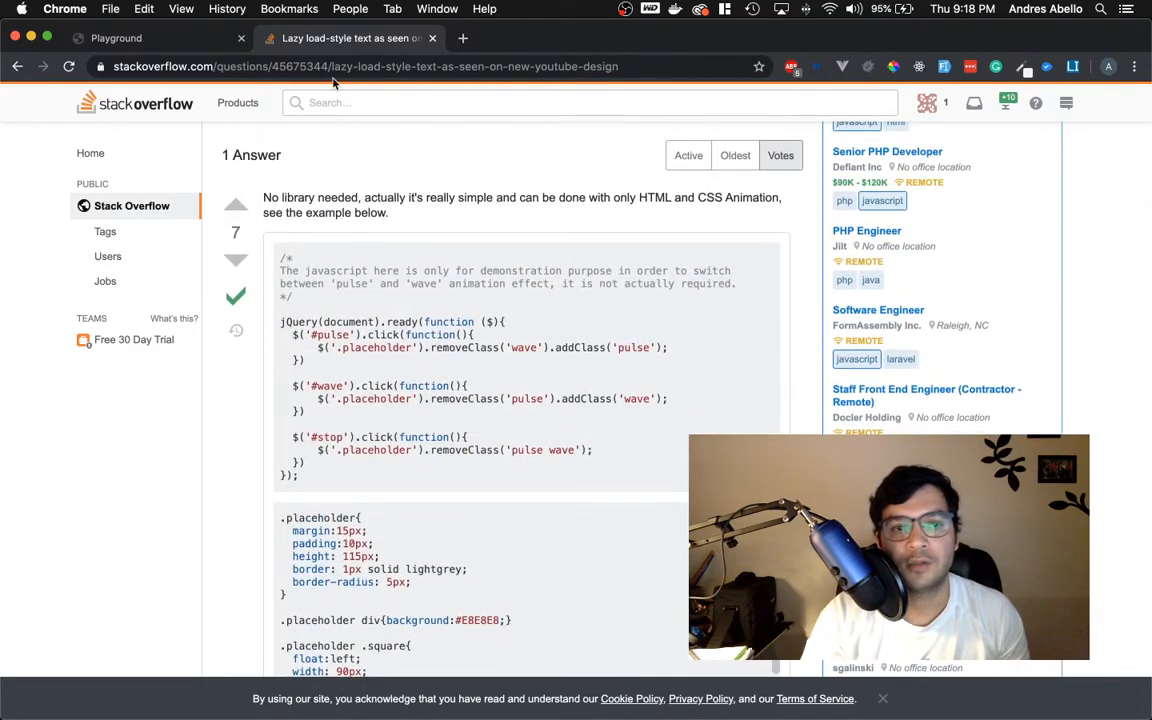
scroll(down, 3)
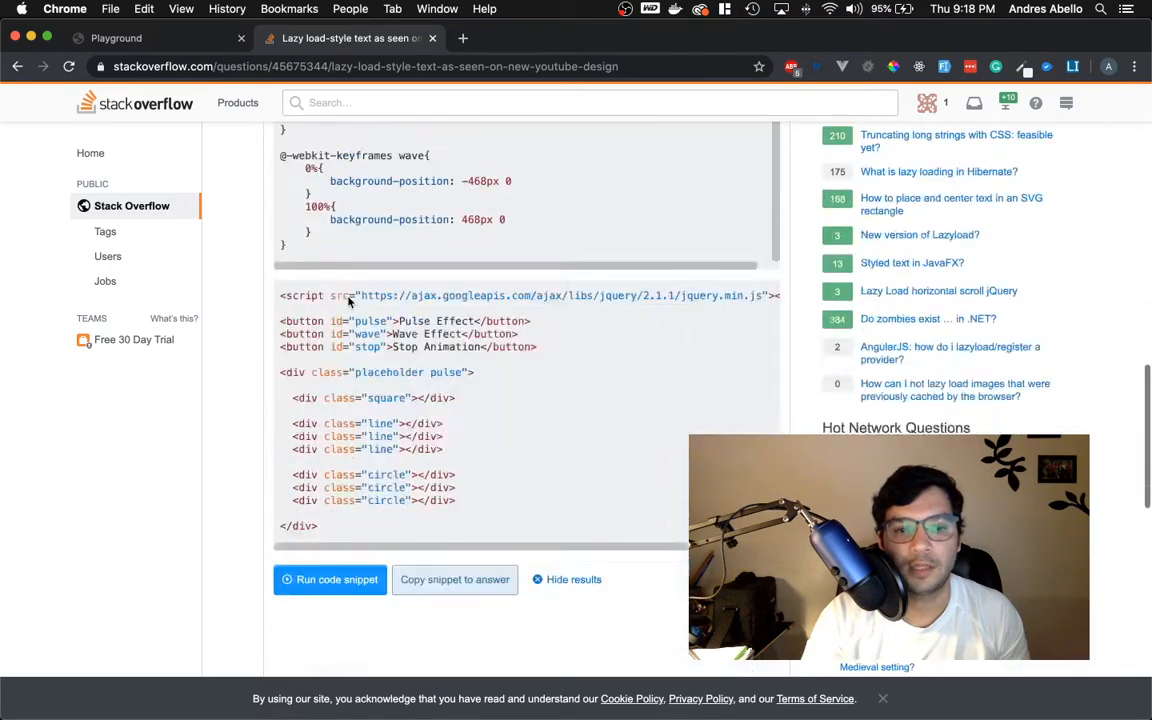
scroll(down, 3)
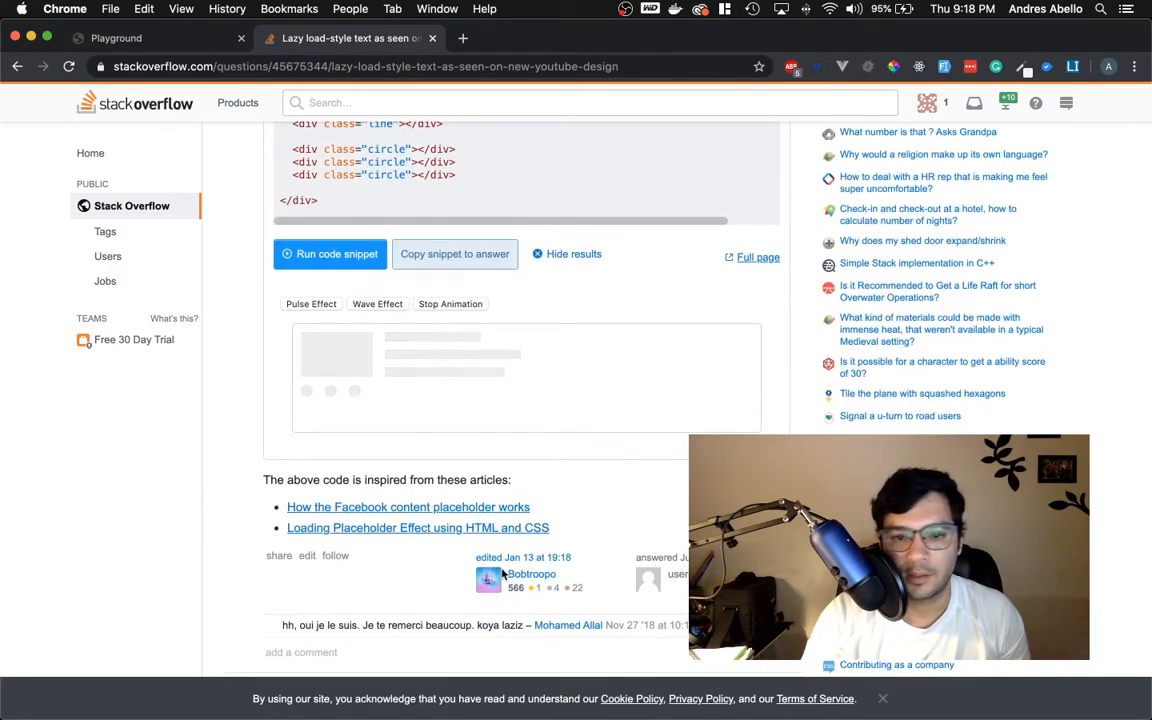
scroll(down, 3)
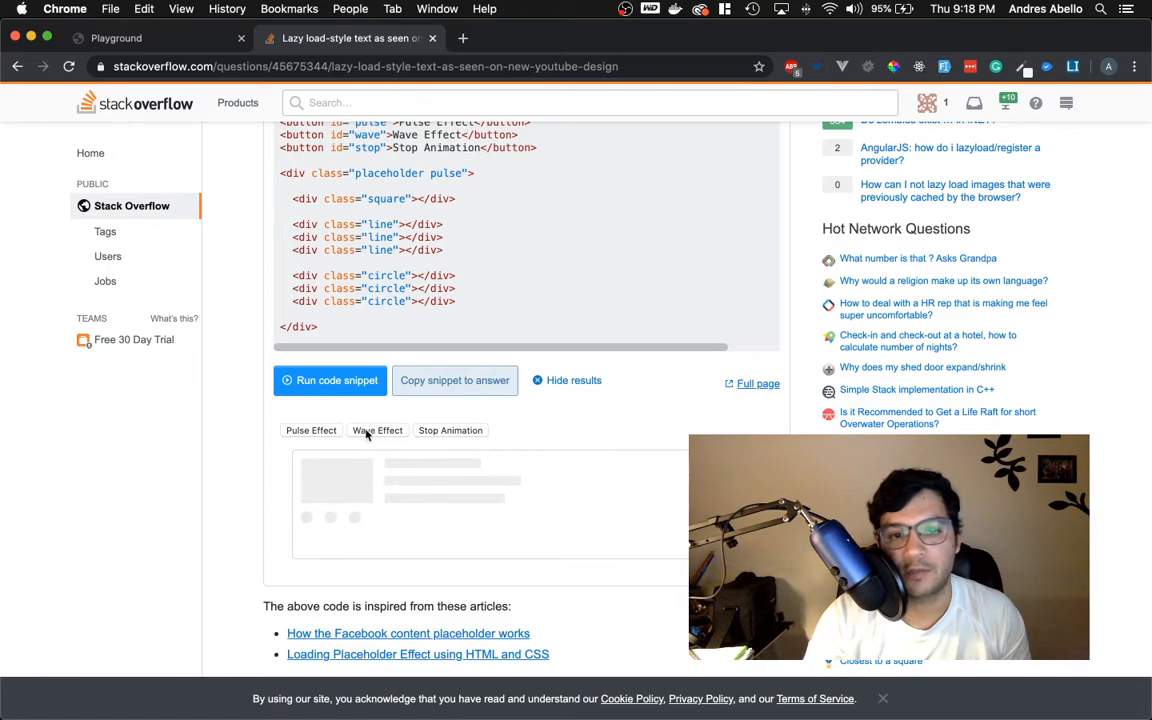
mouse_move(326, 442)
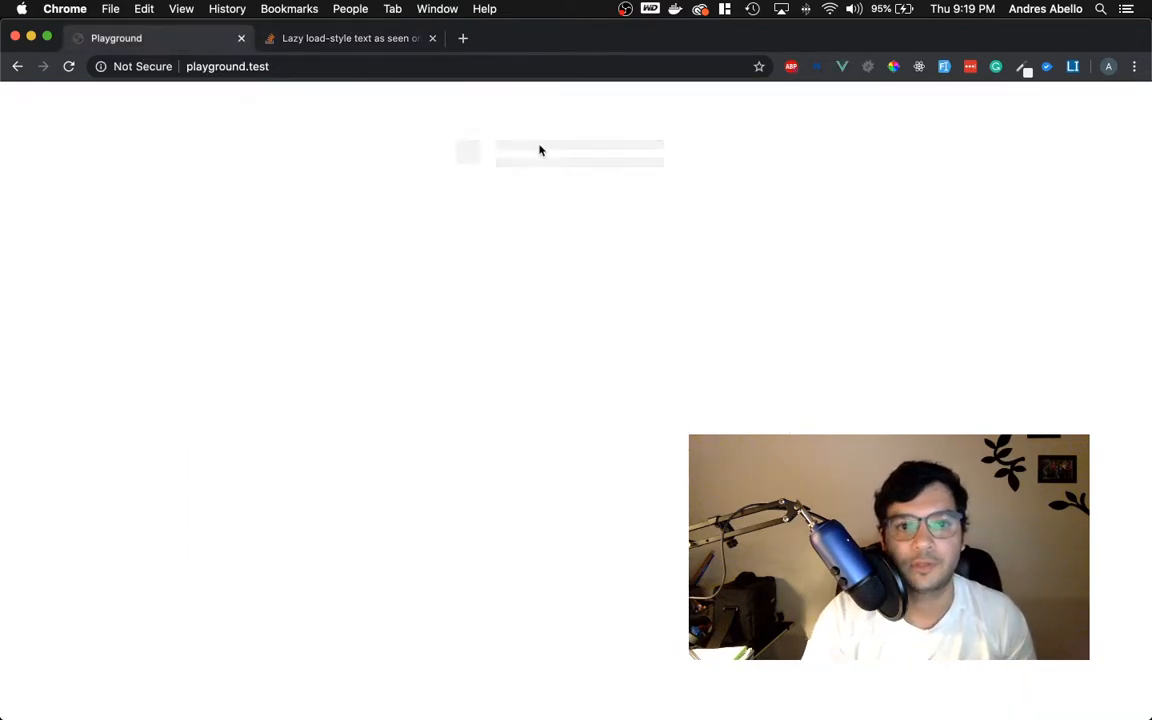
mouse_move(520, 180)
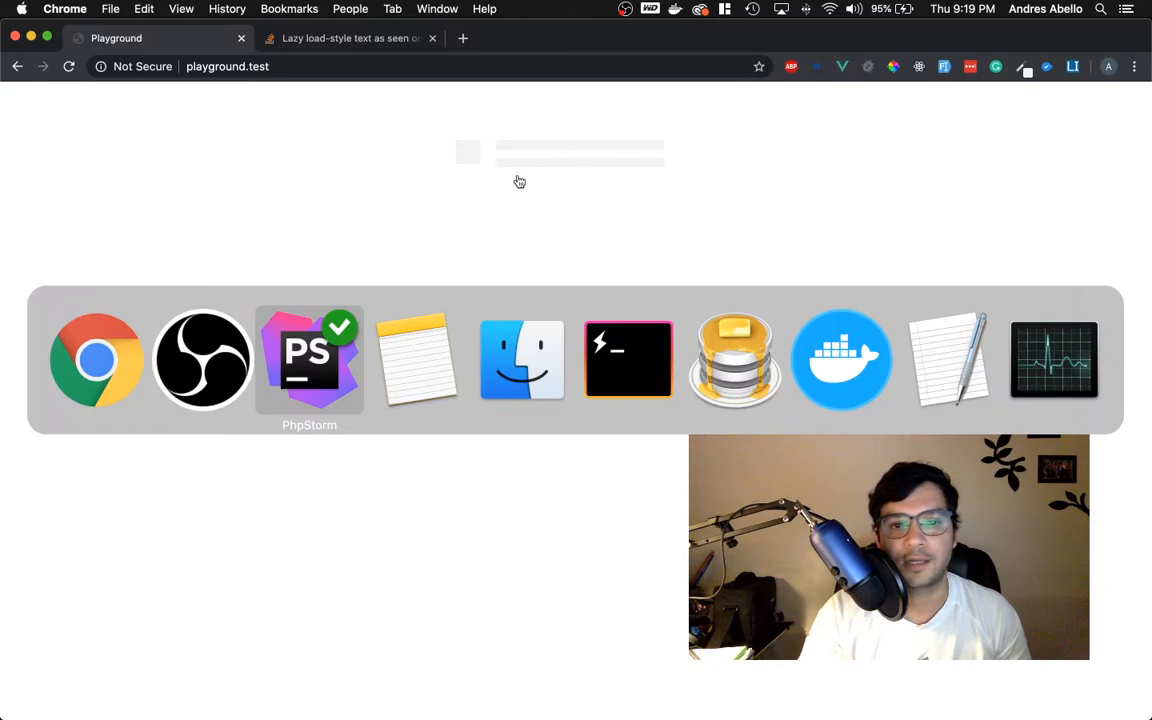
Step: Back in PhpStorm, review the .pulse and .wave styles in app.scss and switch to welcome.blade.php
click(308, 360)
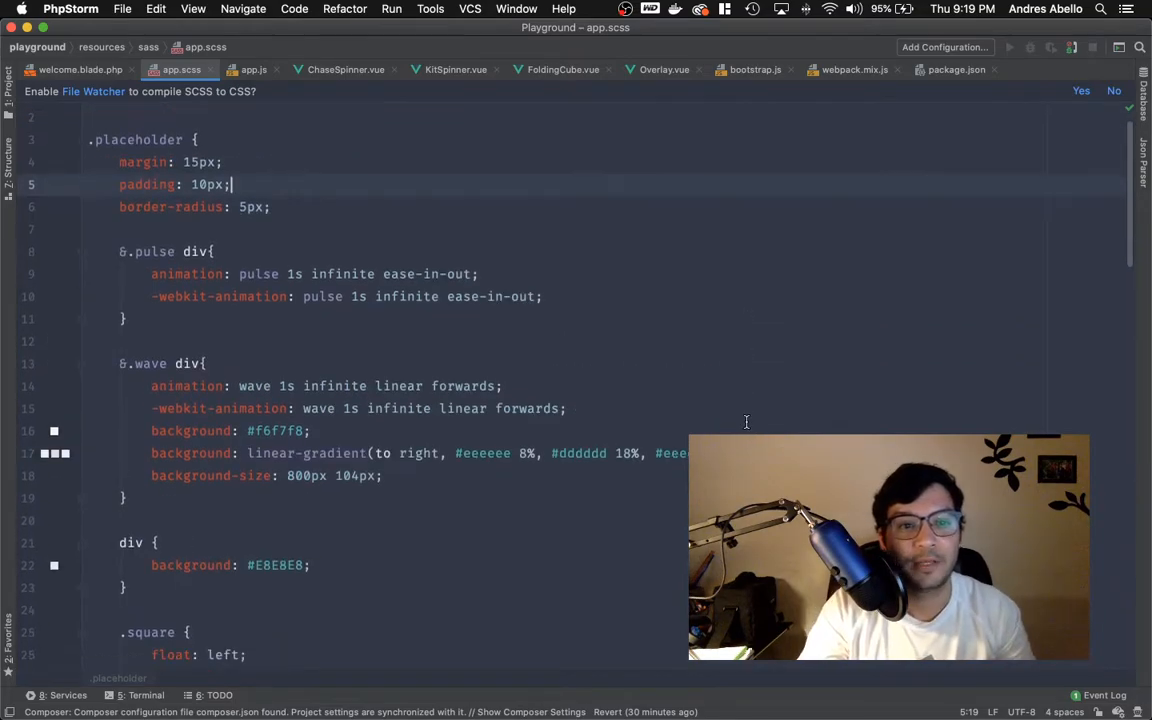
scroll(down, 3)
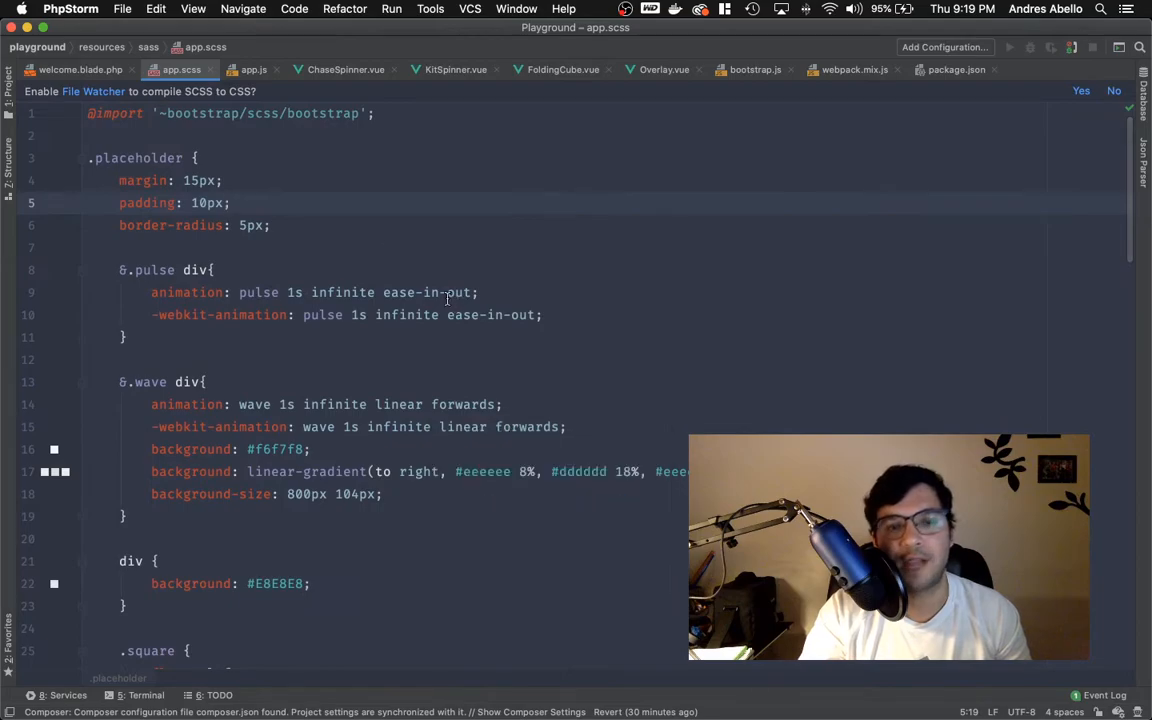
click(98, 66)
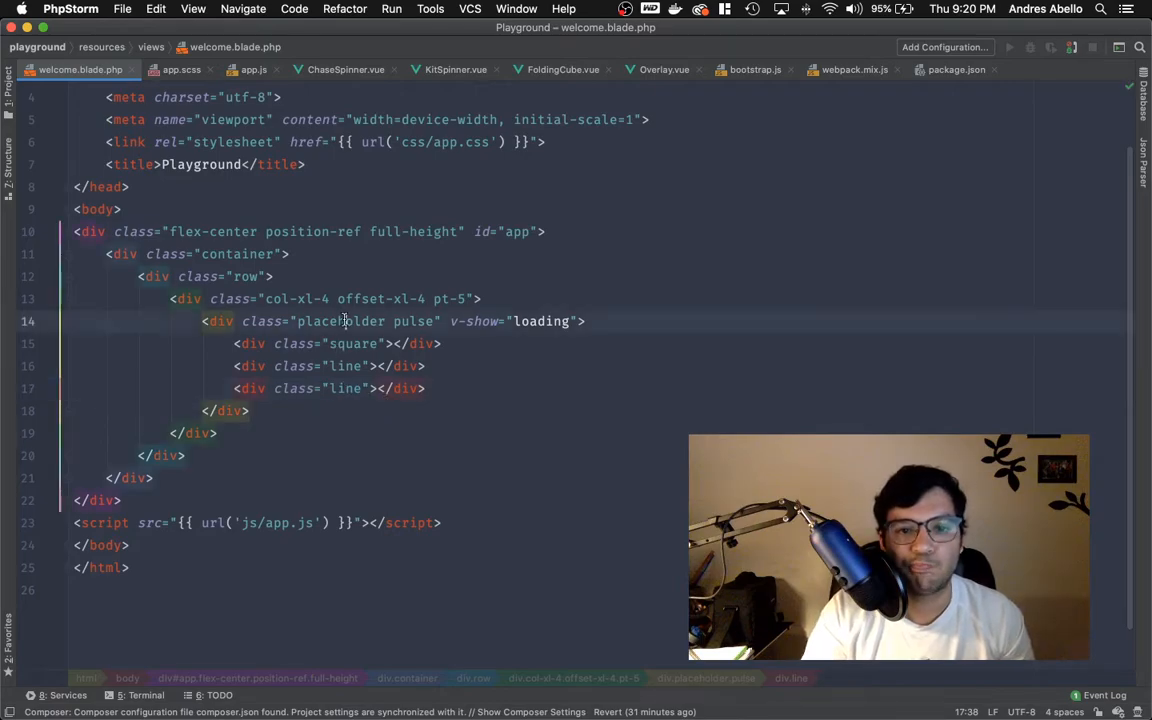
Step: Replace the placeholder's 'pulse' class with 'wave' in welcome.blade.php after checking app.scss
double_click(340, 320)
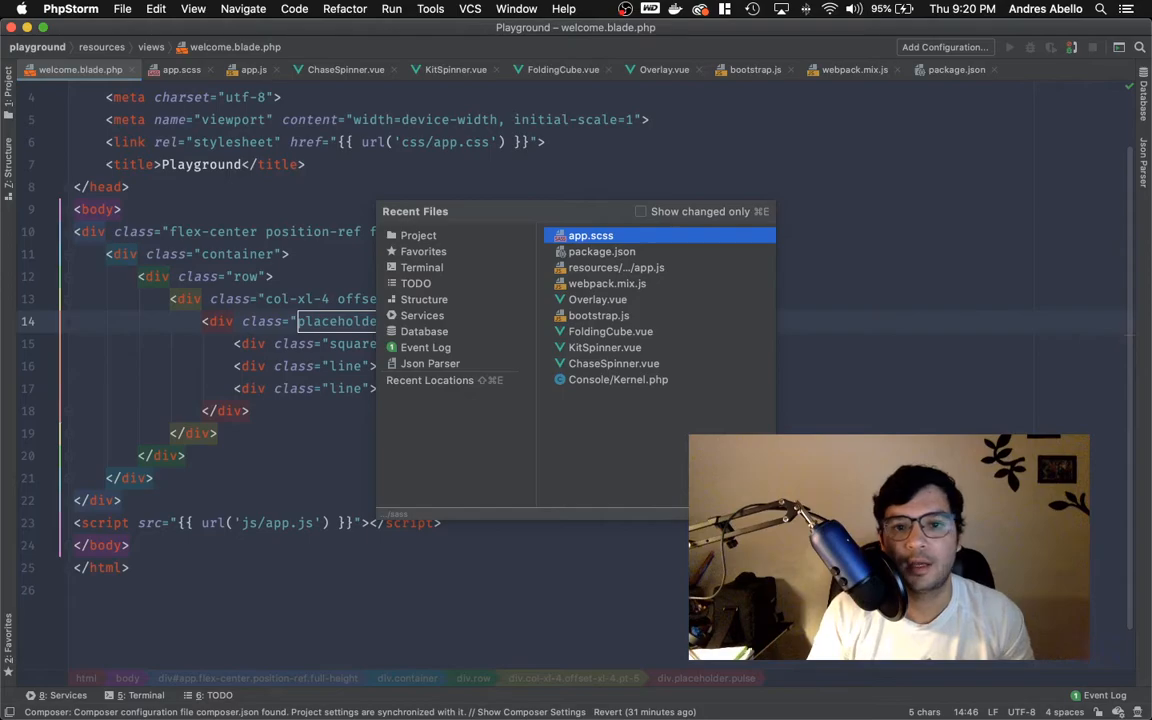
click(588, 236)
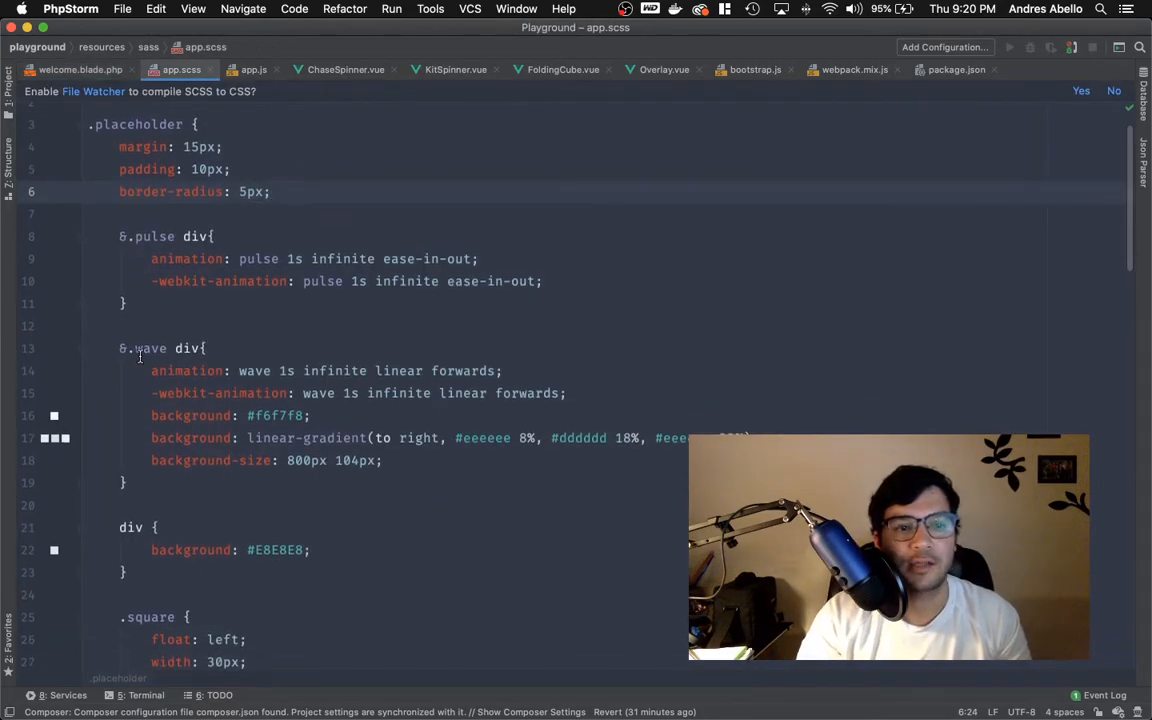
click(88, 68)
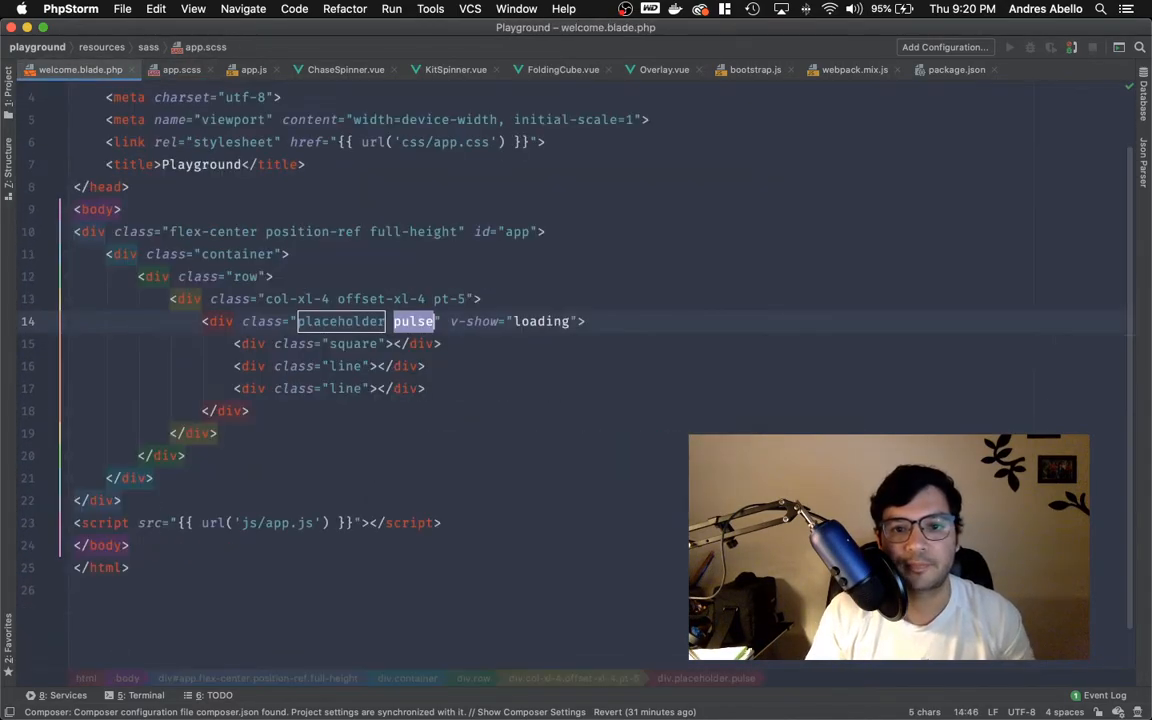
text(wave)
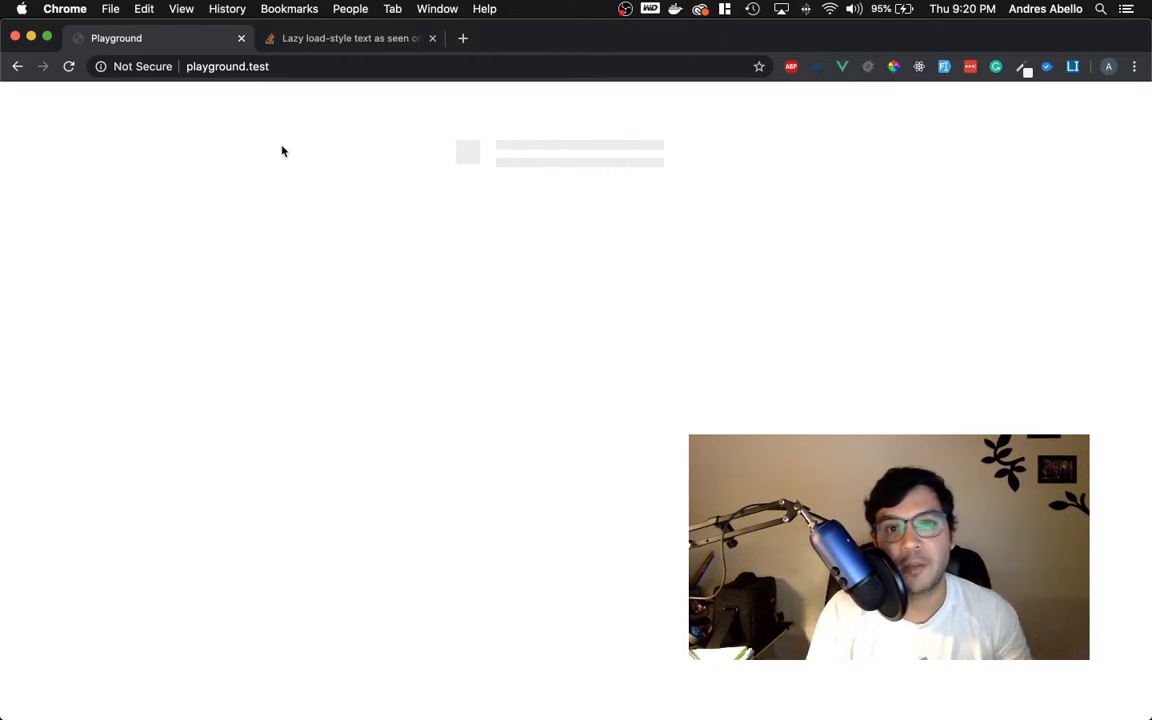
mouse_move(336, 188)
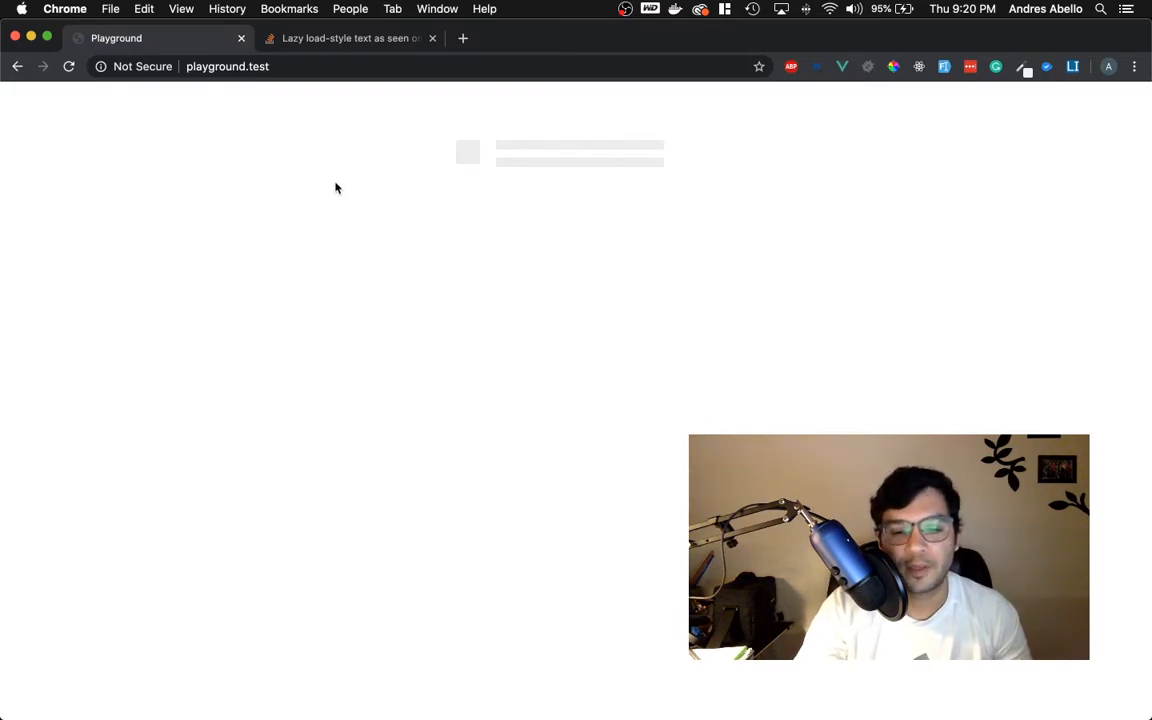
mouse_move(514, 104)
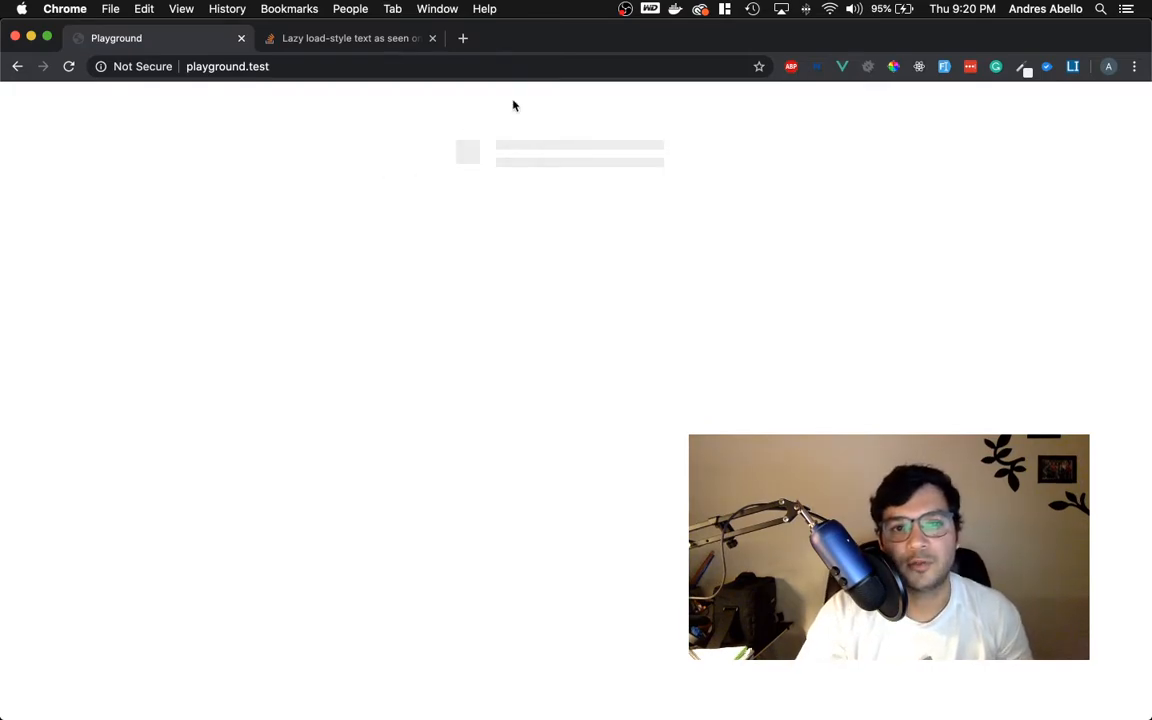
mouse_move(514, 162)
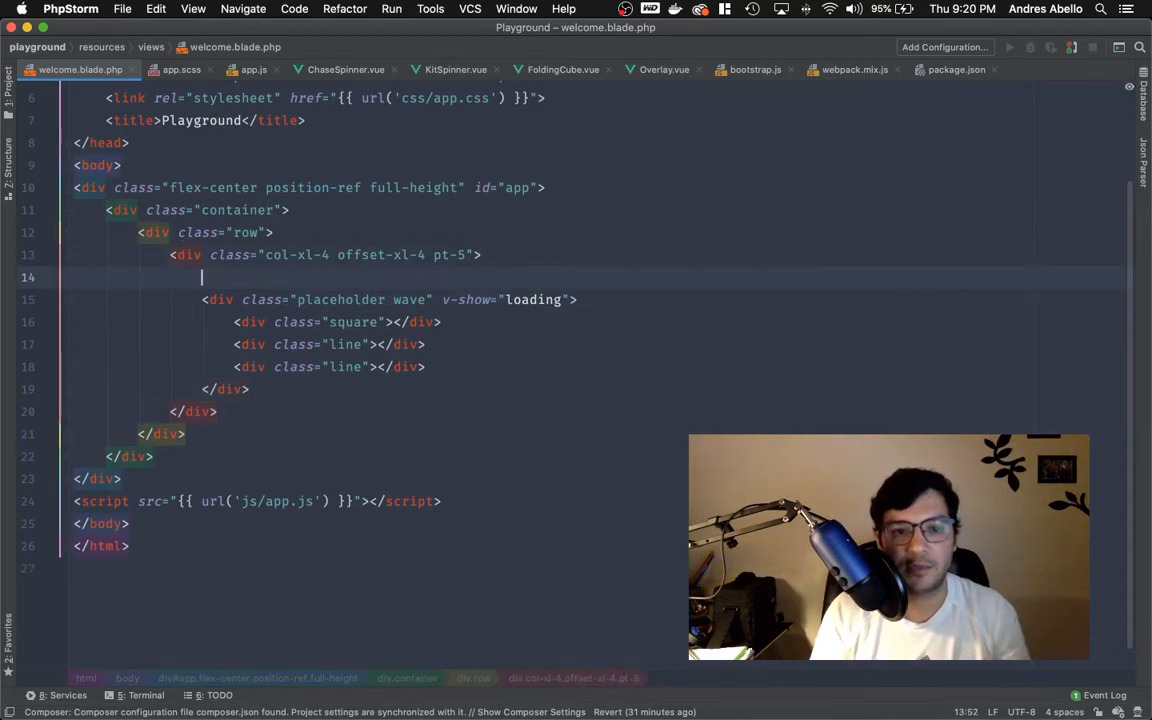
Step: Add a col-xl-4 column with a 'placeholder pulse' div holding a square and two lines
text(d9)
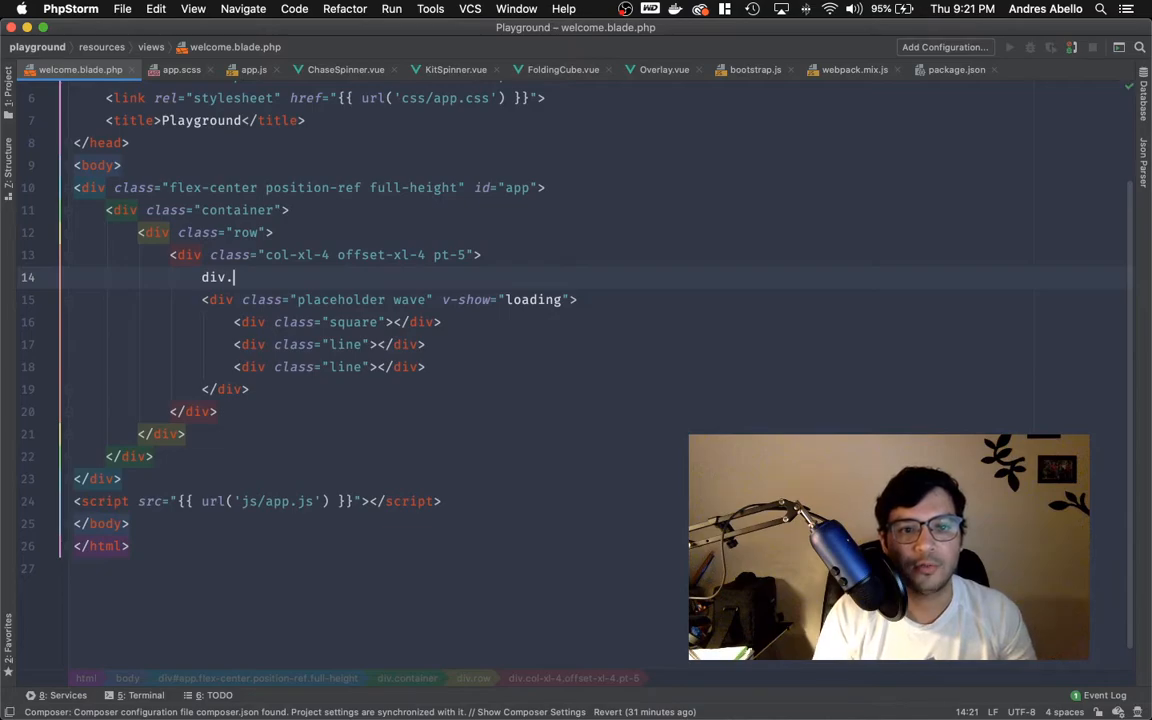
text(placeho)
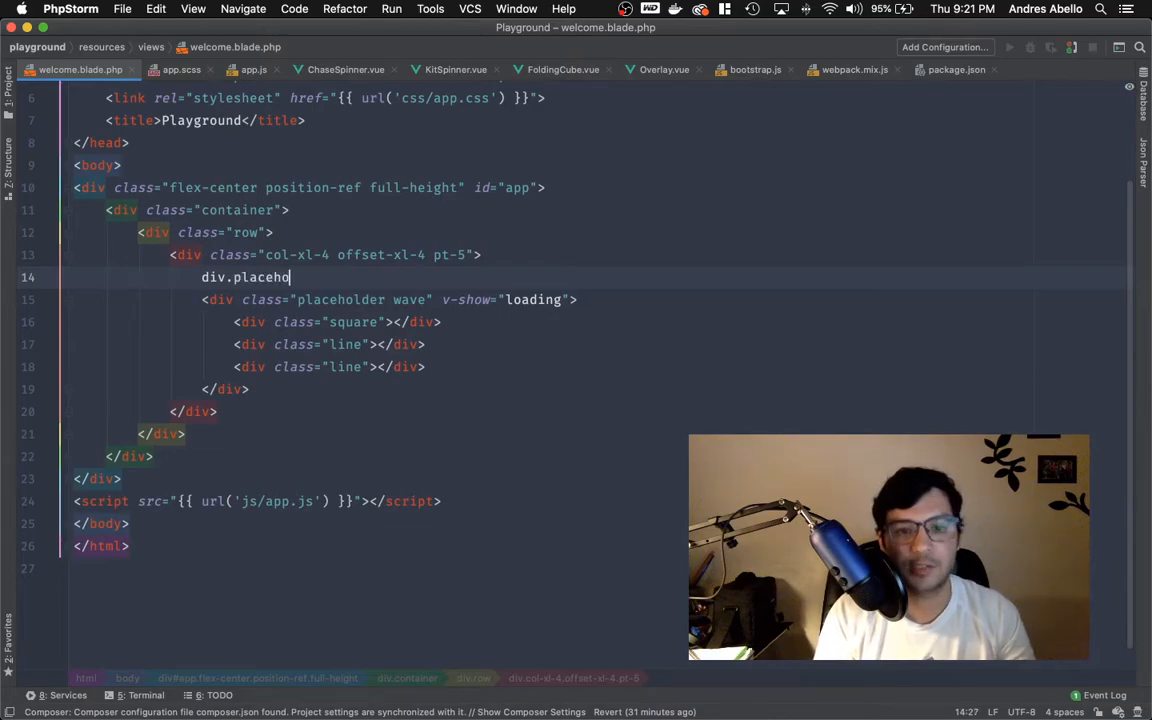
text(l)
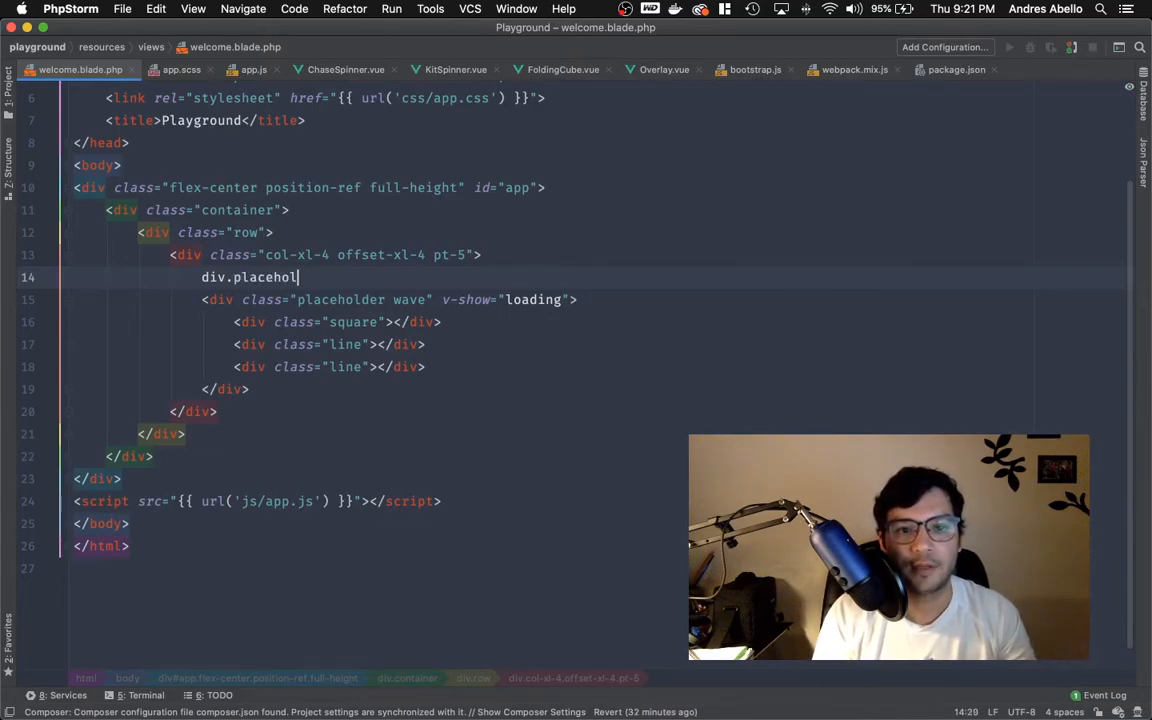
text(.p)
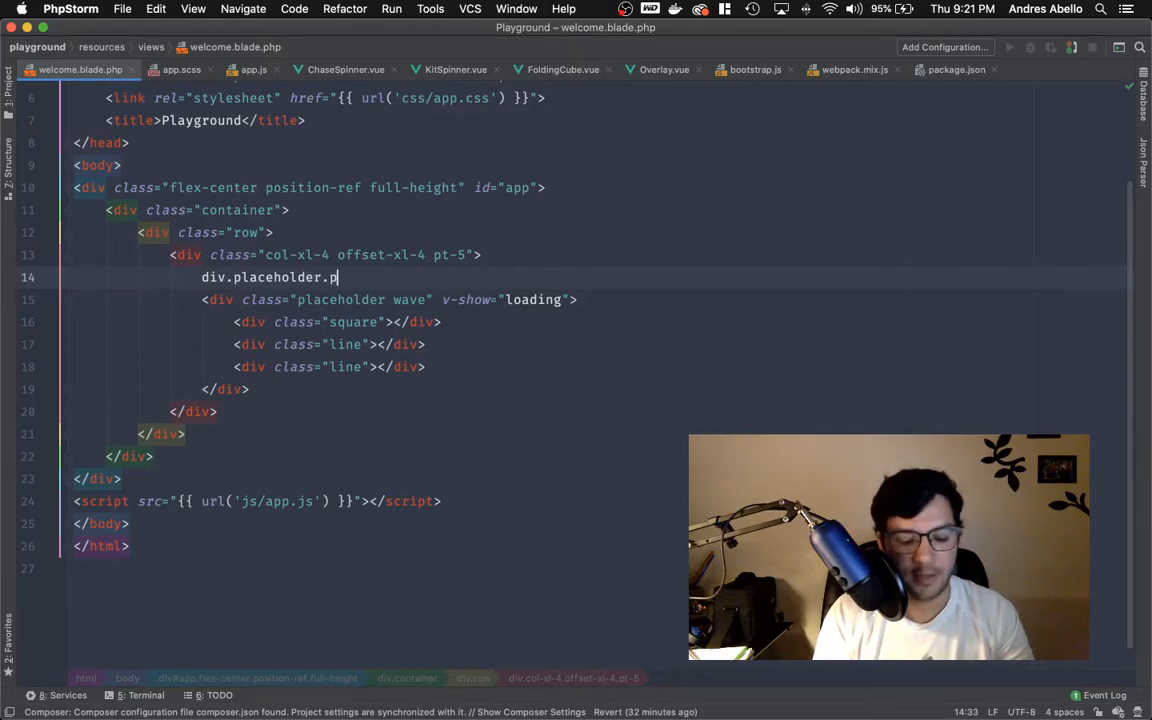
text(ulse)
text(d)
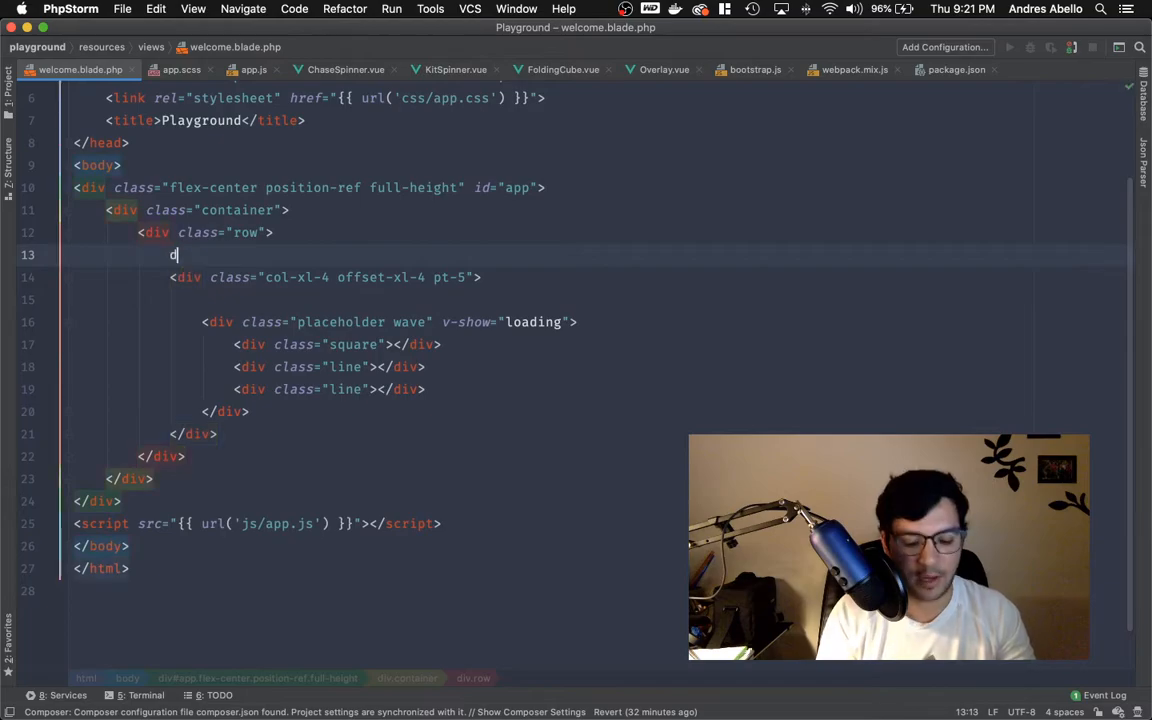
text(iv.col.)
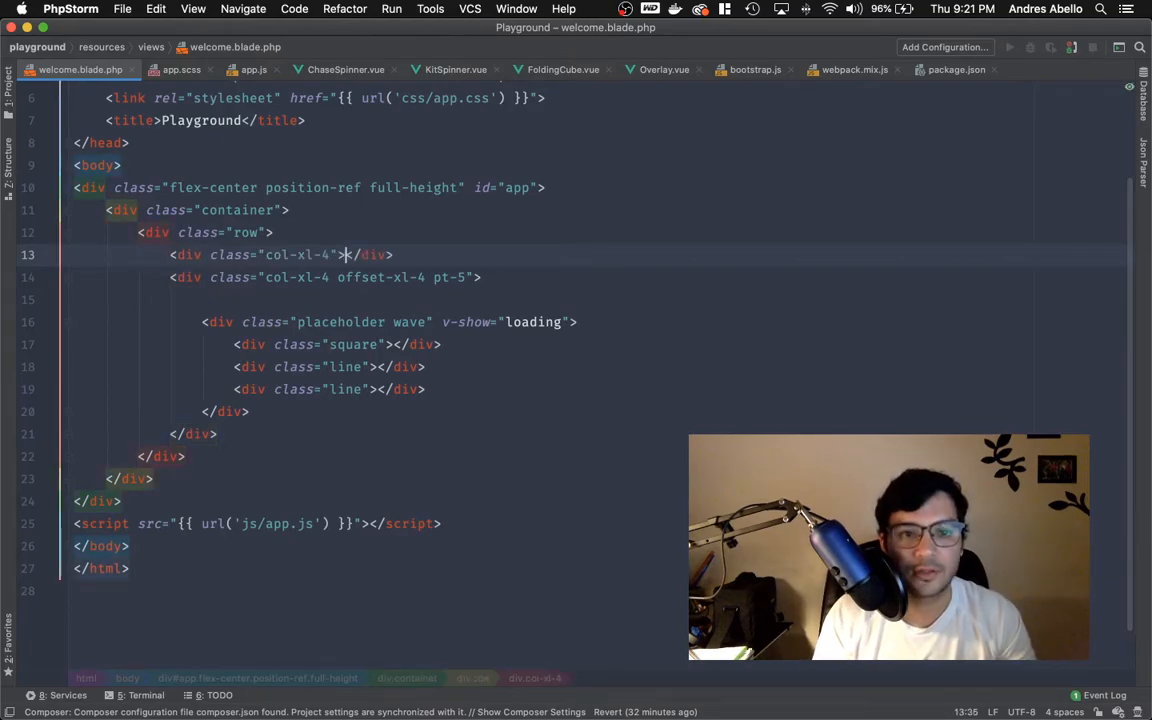
text(older pulse" v)
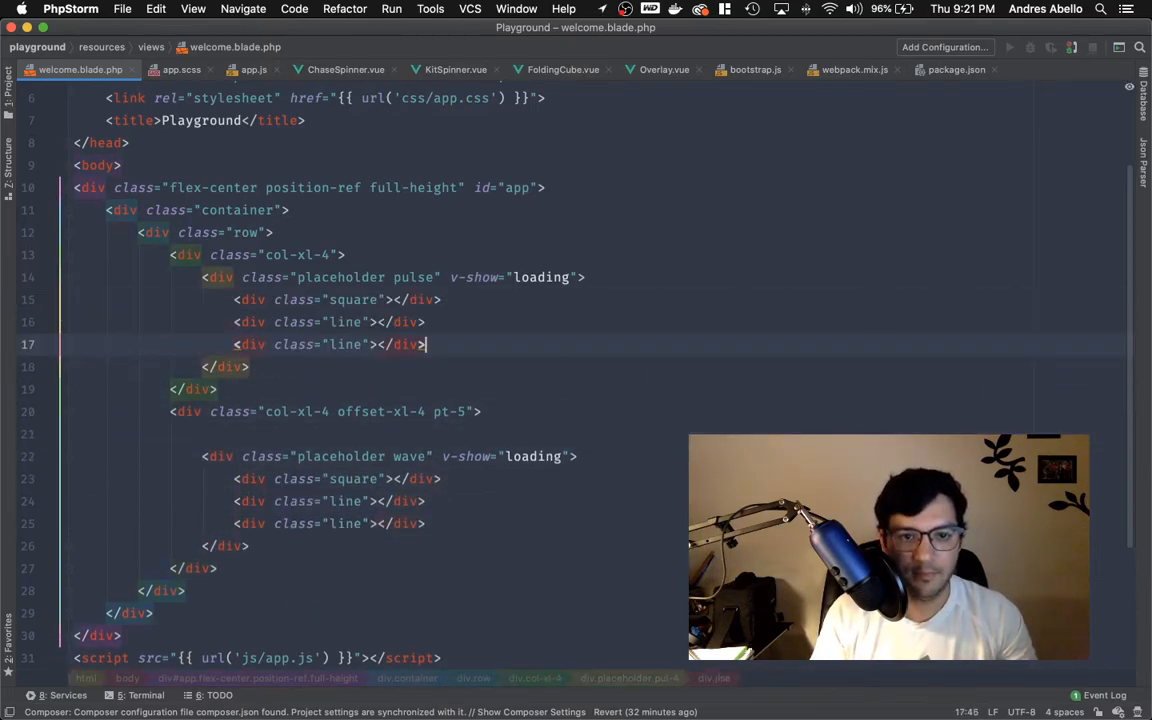
Step: Duplicate a column as a third 'placeholder pulse' block and give the columns col-xl-4 pt-5 classes
double_click(412, 276)
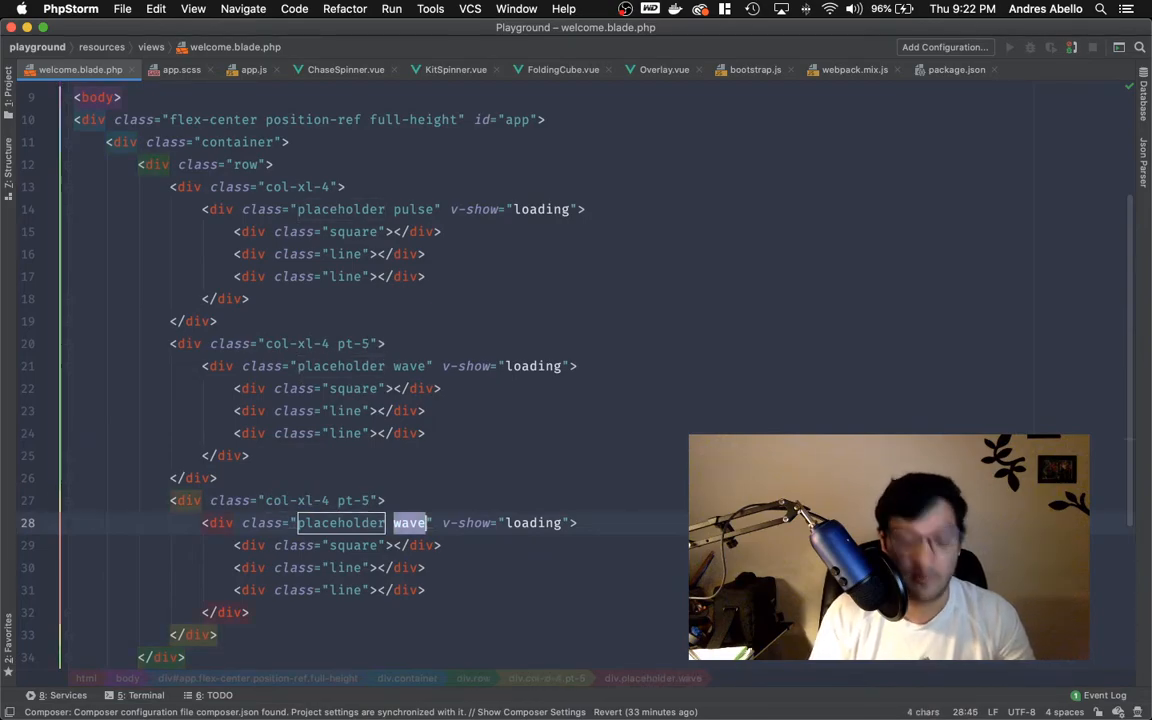
text(pulse)
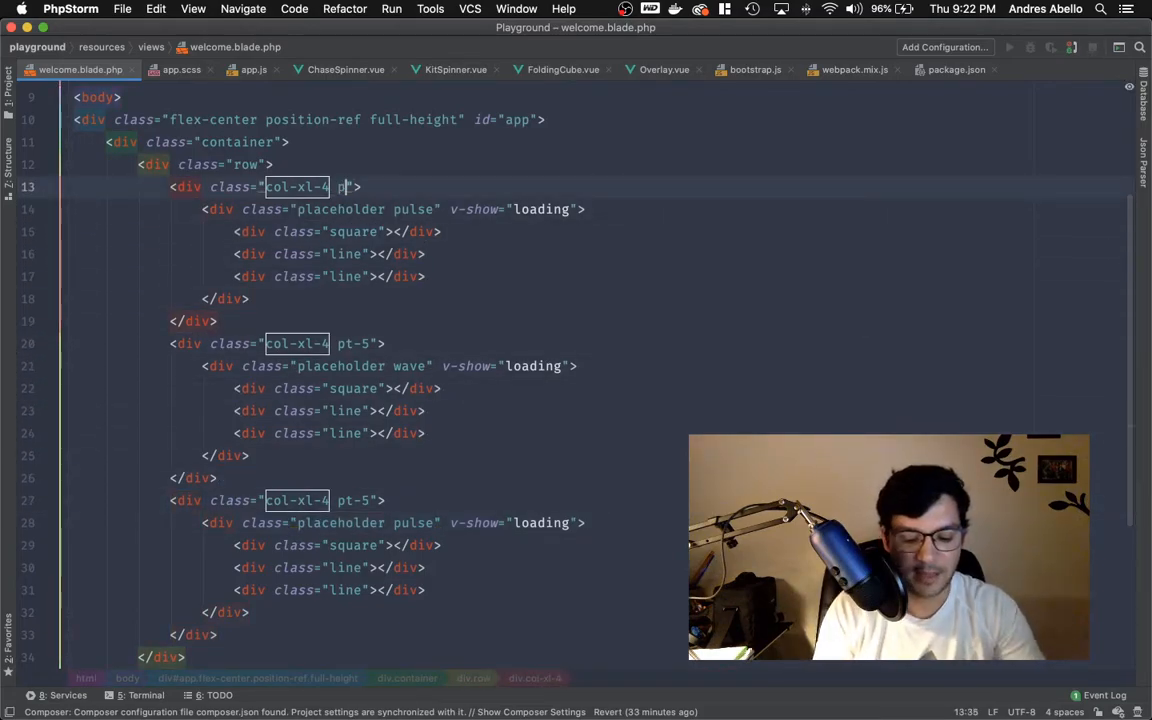
text(pt-)
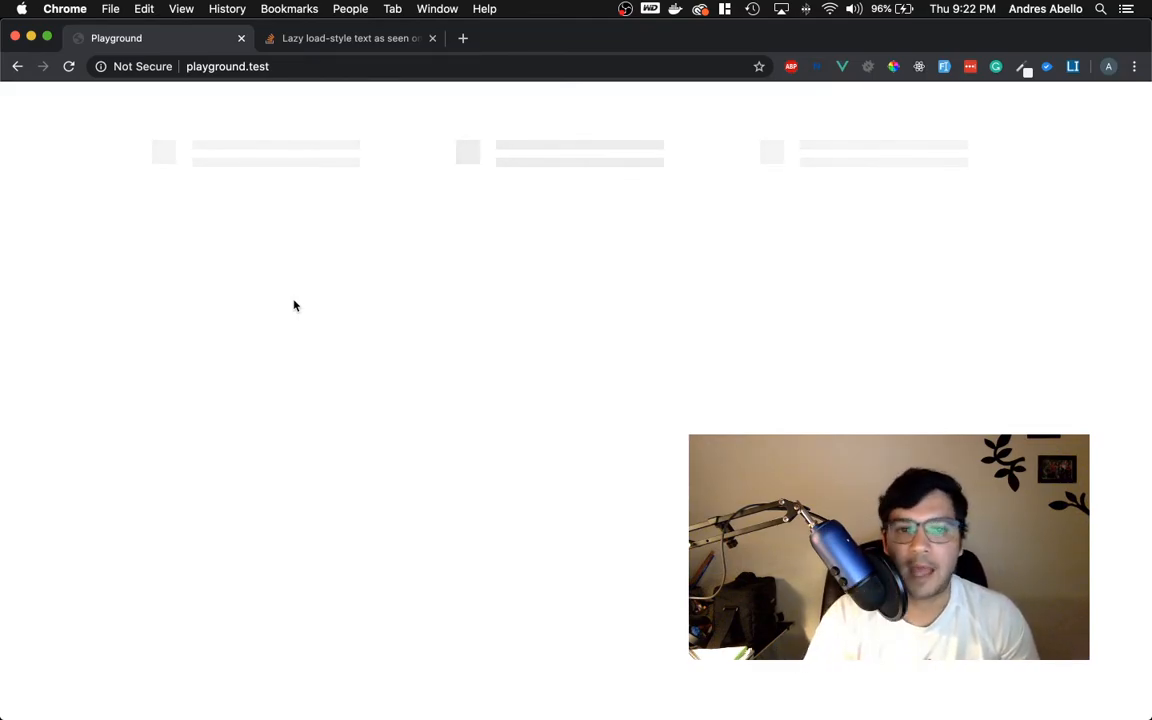
mouse_move(192, 206)
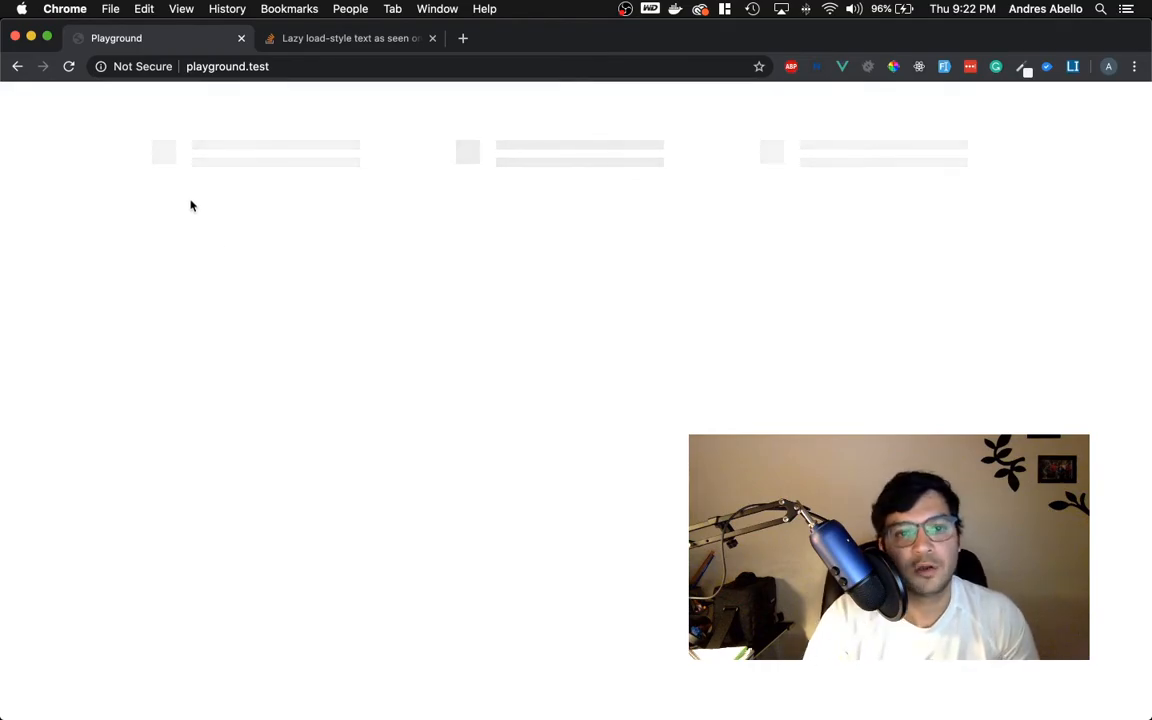
mouse_move(428, 200)
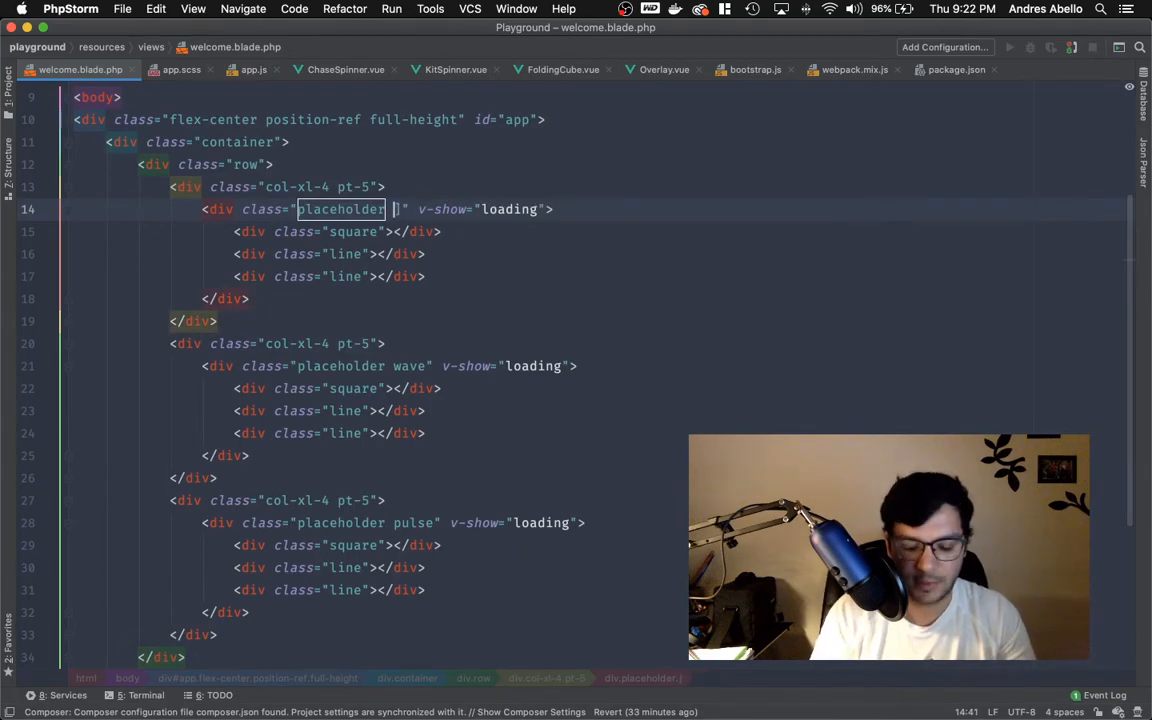
Step: Edit the first column's placeholder animation class while checking the three skeletons in Chrome
text(pu)
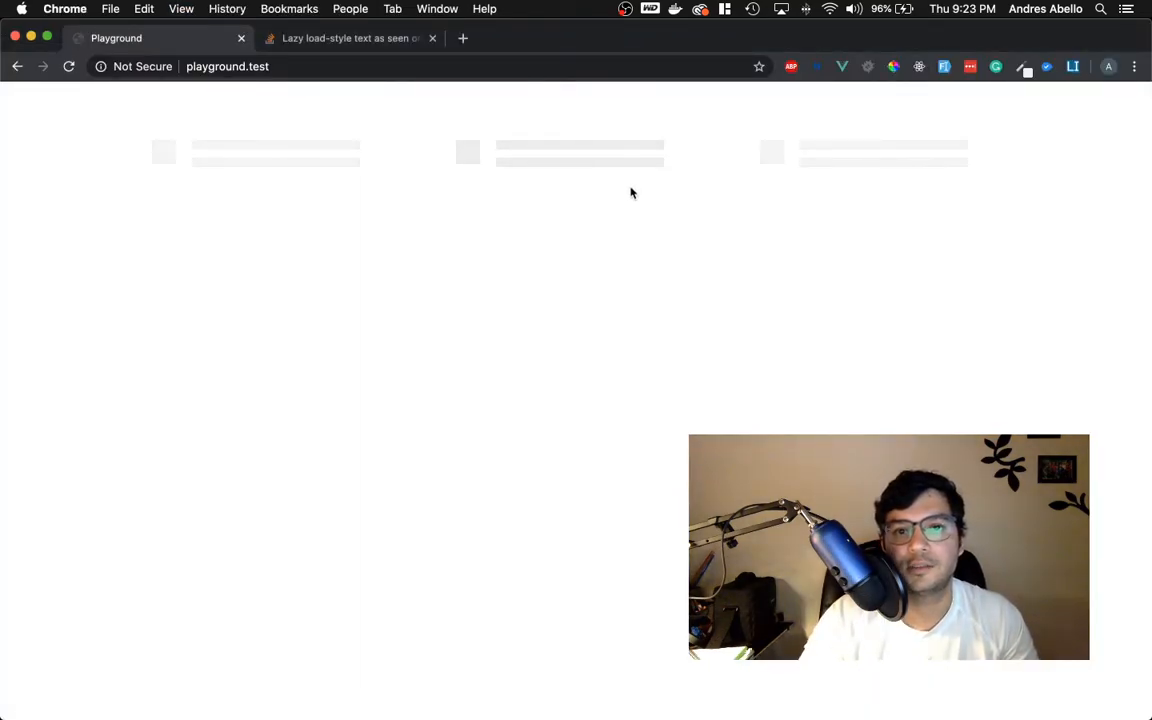
mouse_move(226, 174)
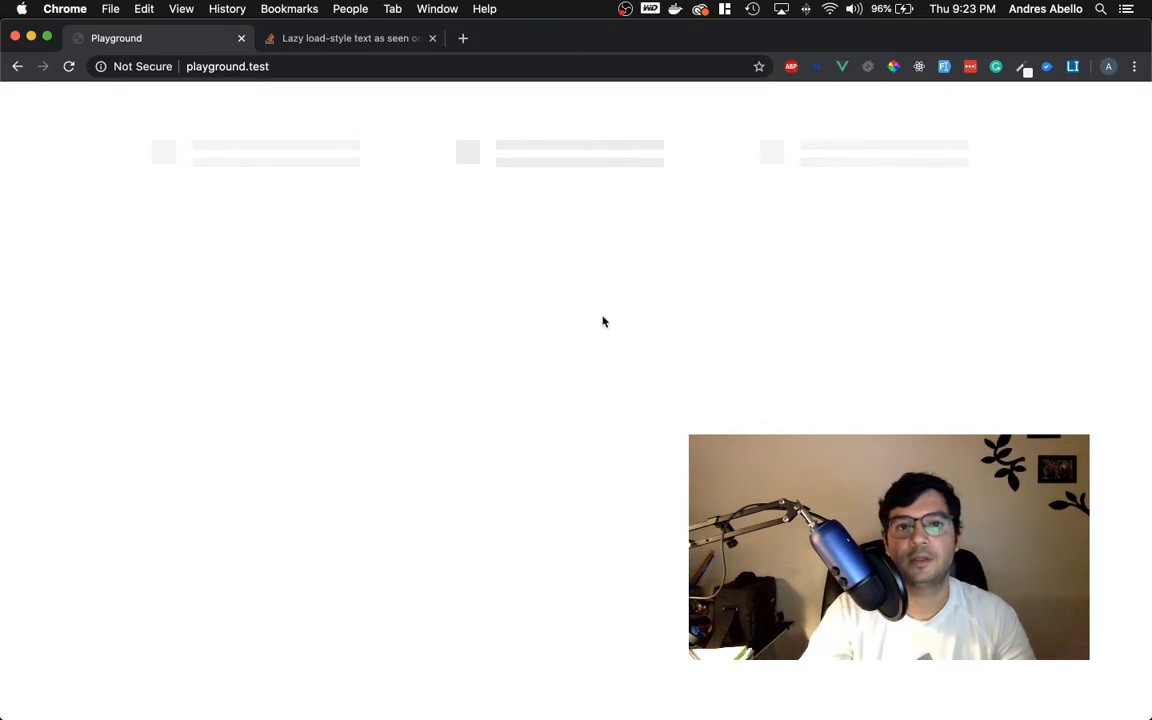
mouse_move(544, 250)
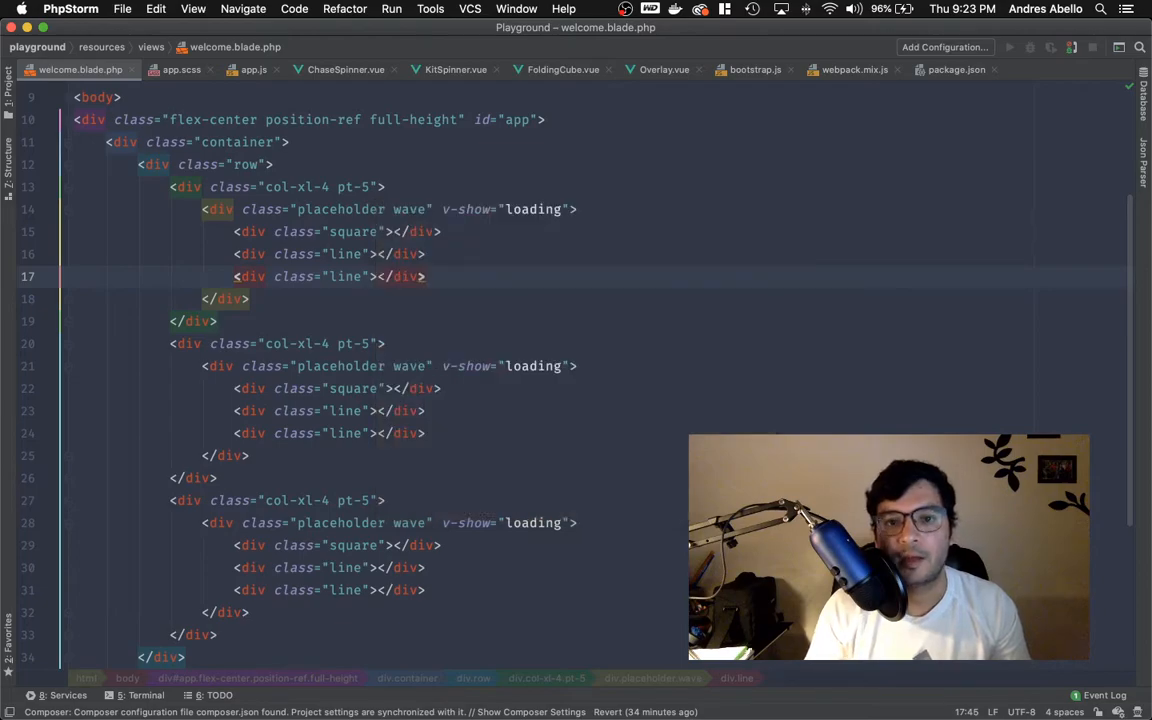
Step: Switch all placeholders to the wave class, then look at the loading flag in app.js
click(242, 68)
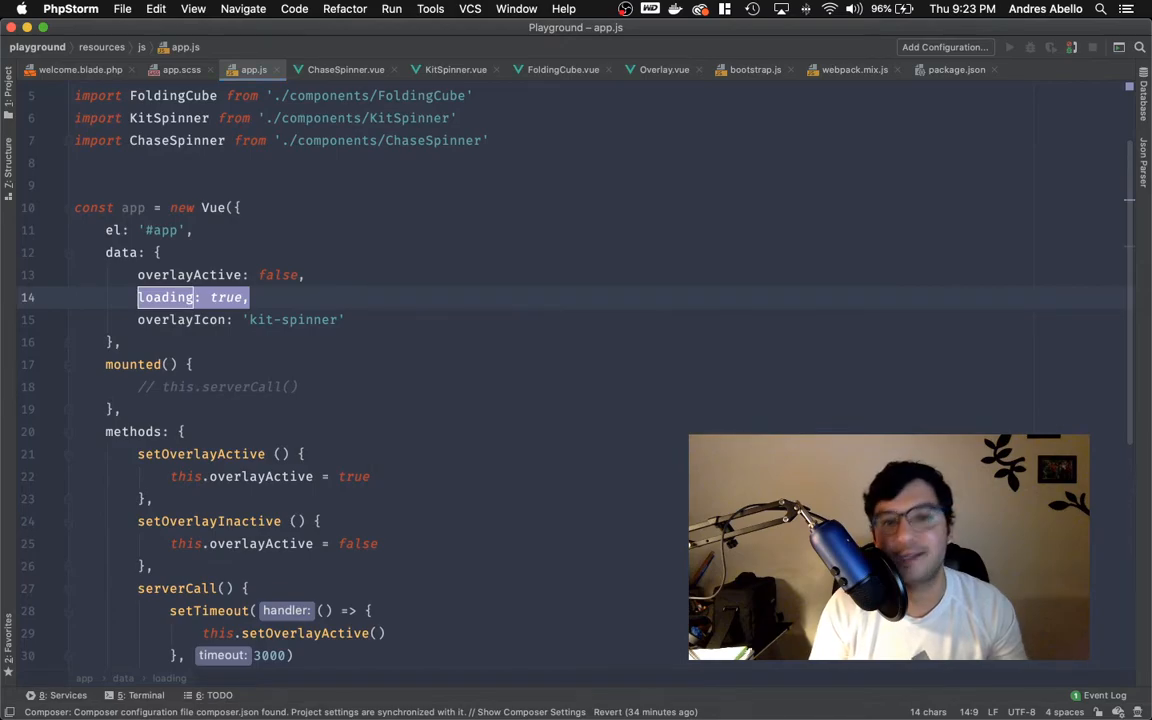
Step: Start a new Vue component named SkeletonLoader in the components folder
click(92, 68)
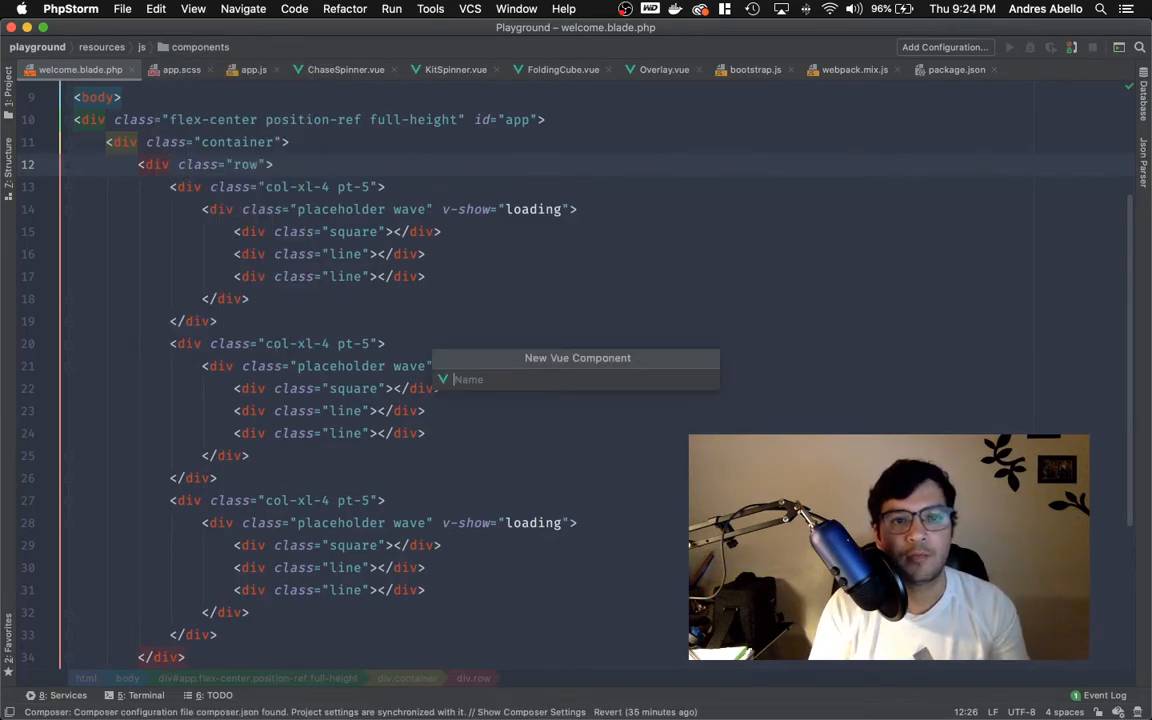
text(Ske)
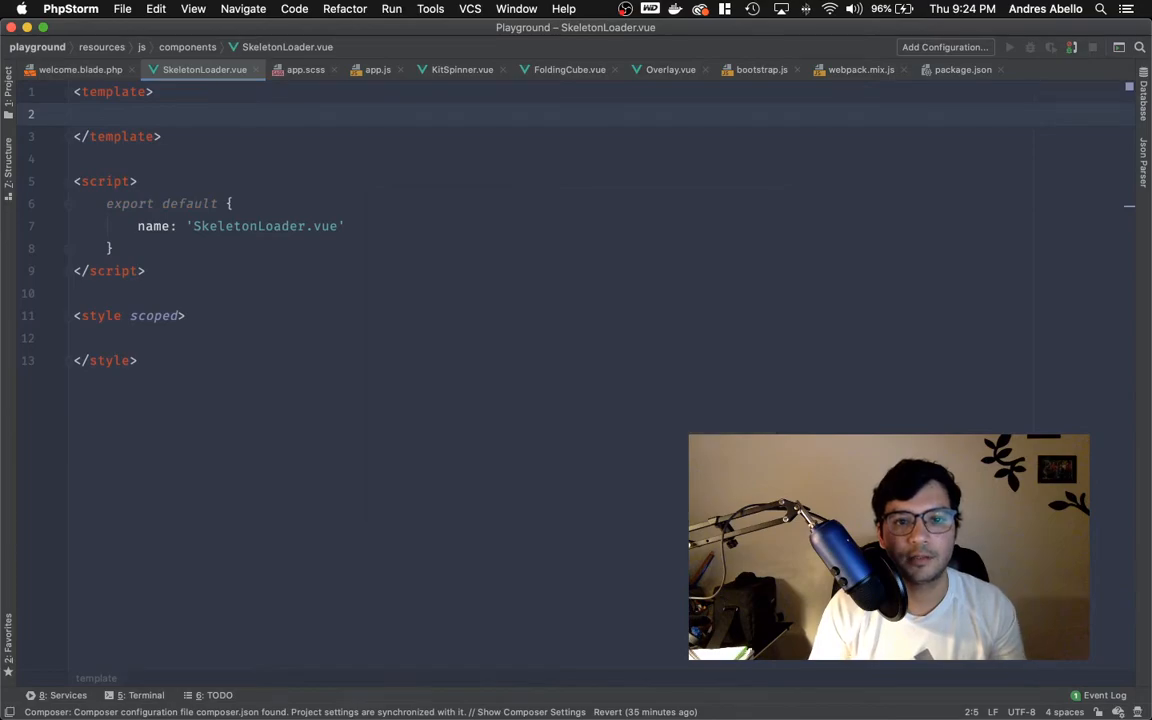
Step: Cut the placeholder container markup out of welcome.blade.php, leaving the app div empty
click(72, 68)
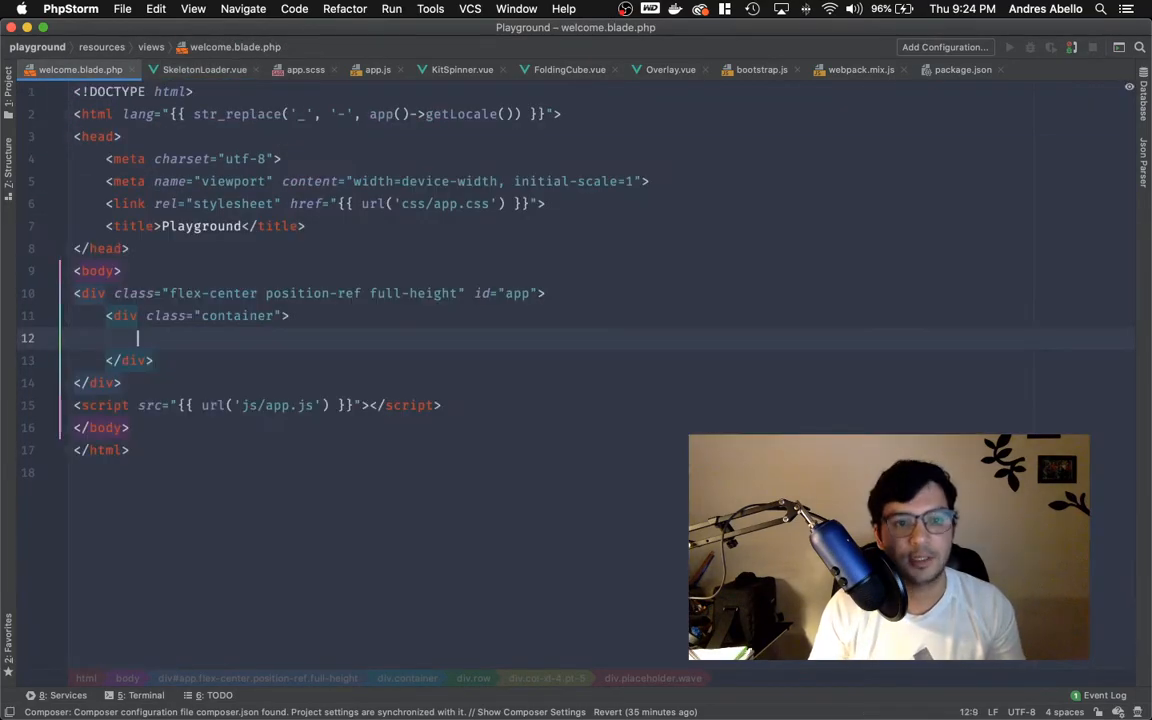
click(204, 70)
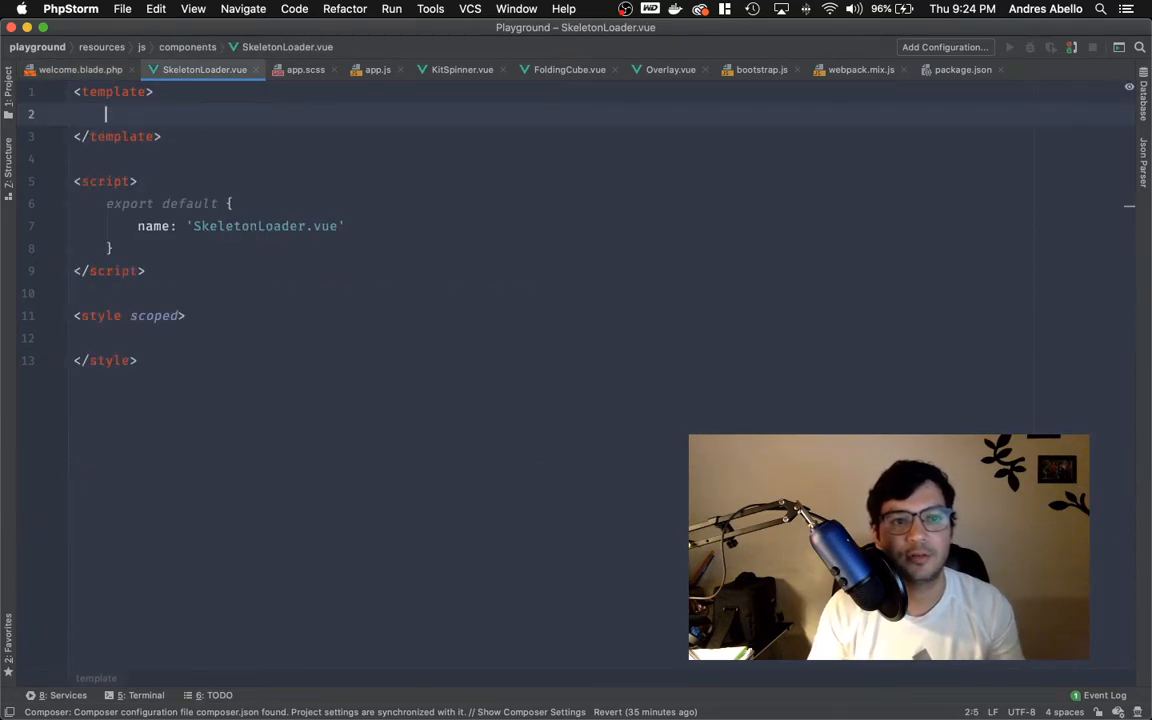
click(80, 66)
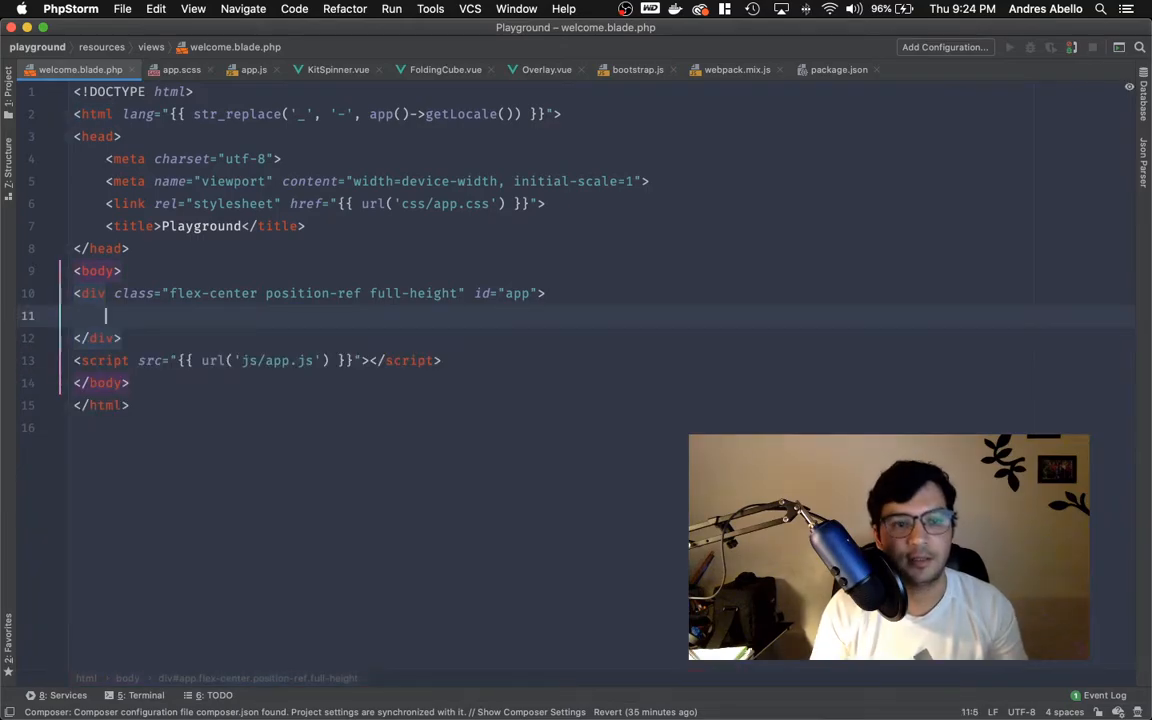
click(236, 68)
text(s)
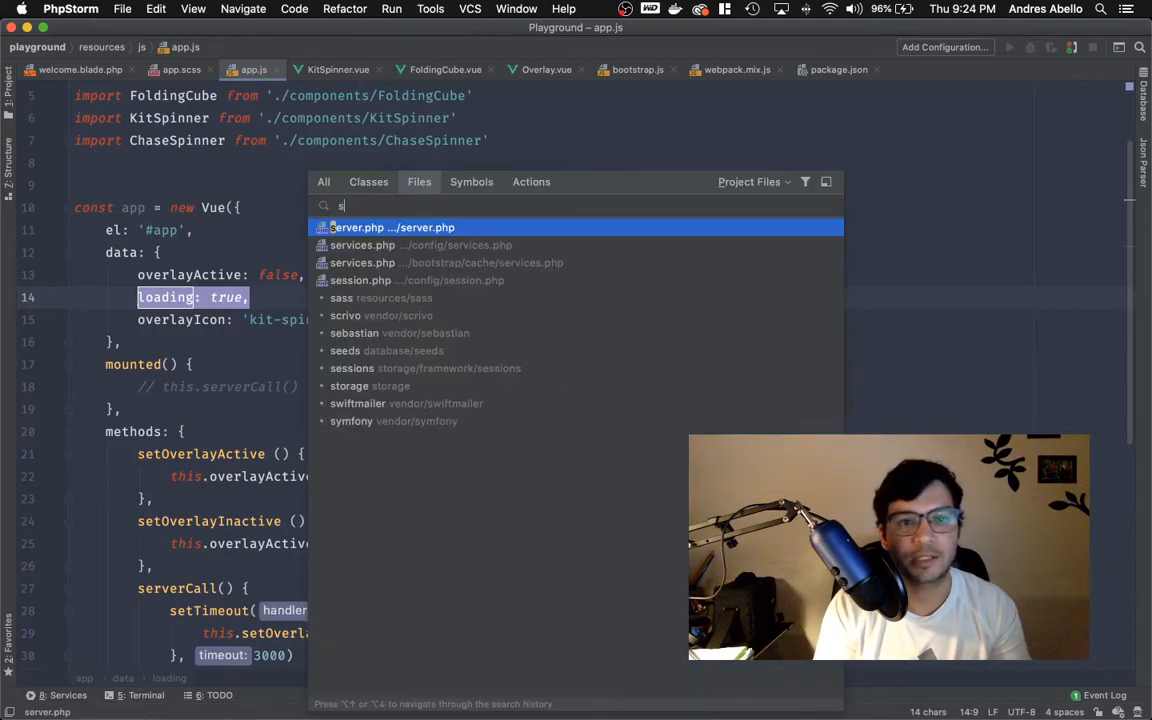
Step: Search files for 'skele' with no match, then create the SkeletonLoader.vue component
text(j)
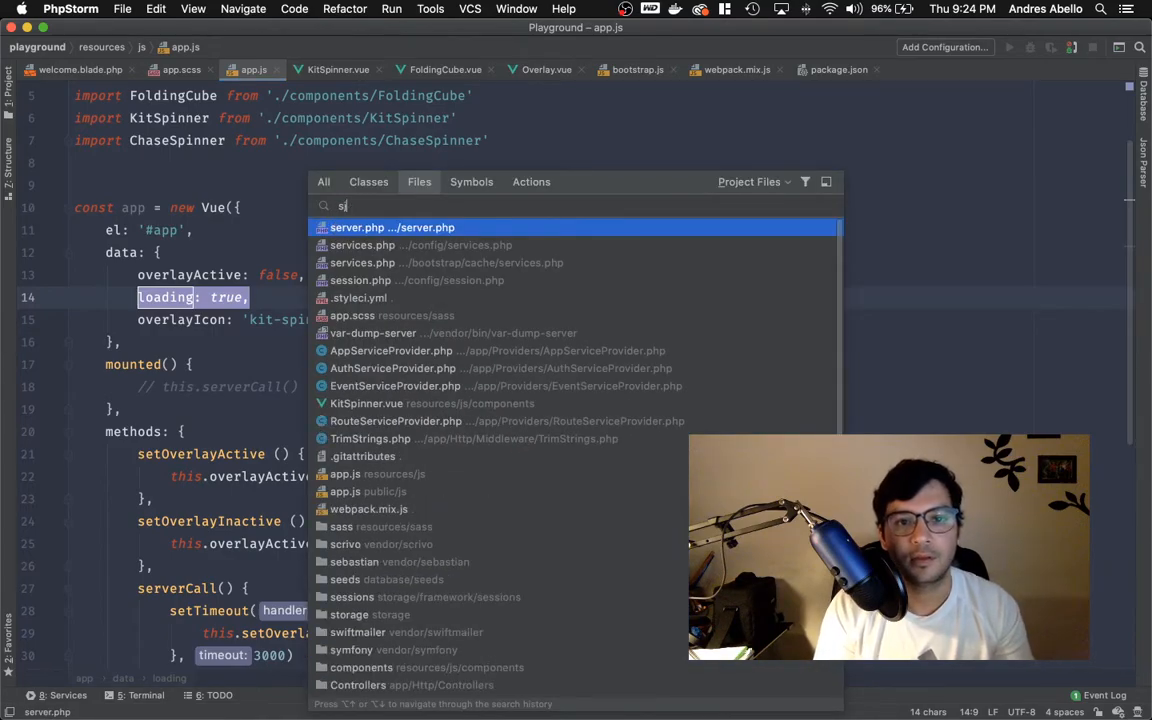
text(skeleton)
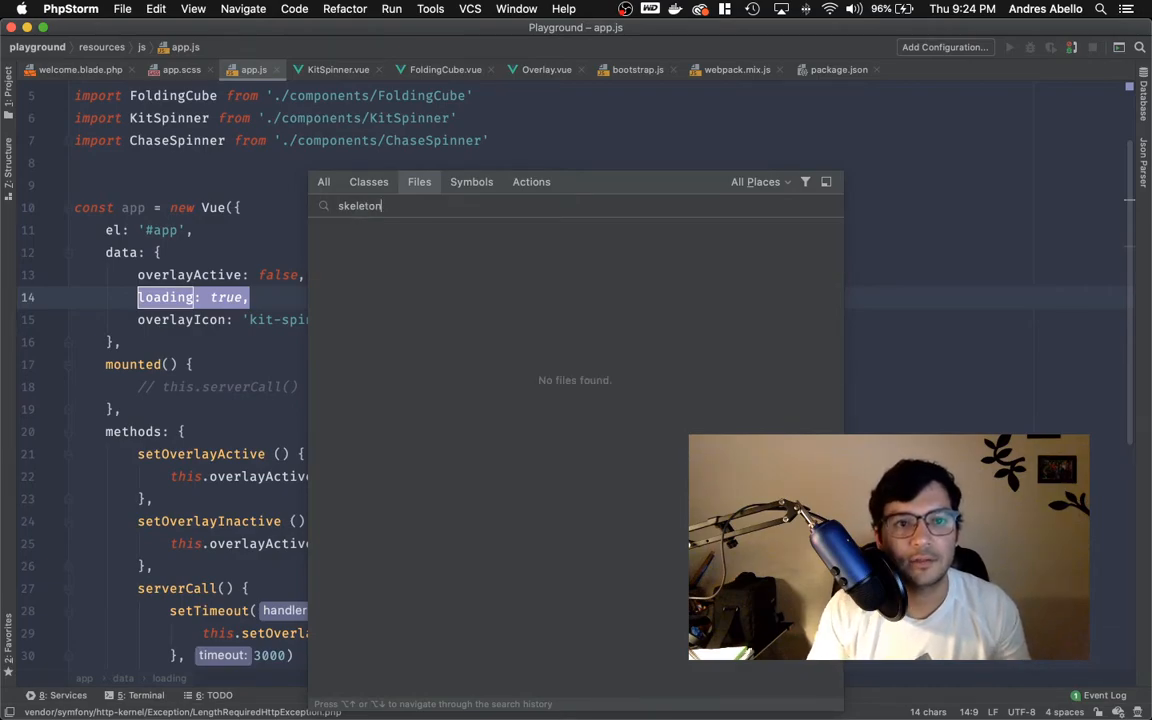
key(Escape)
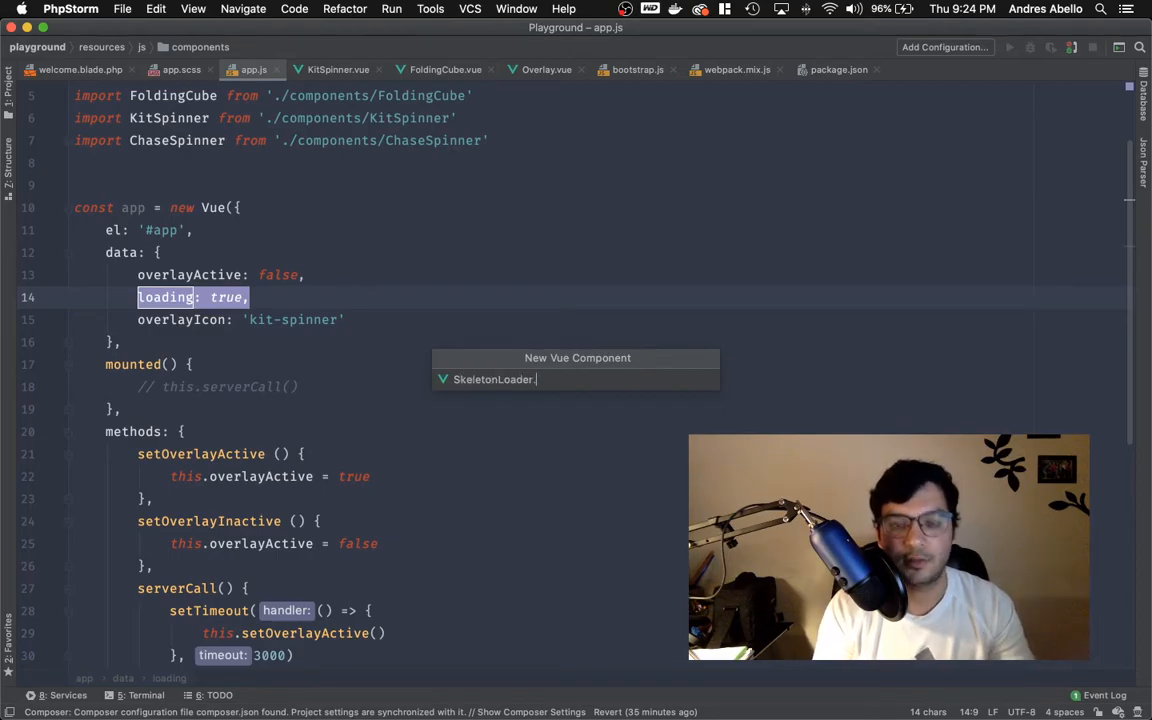
click(492, 380)
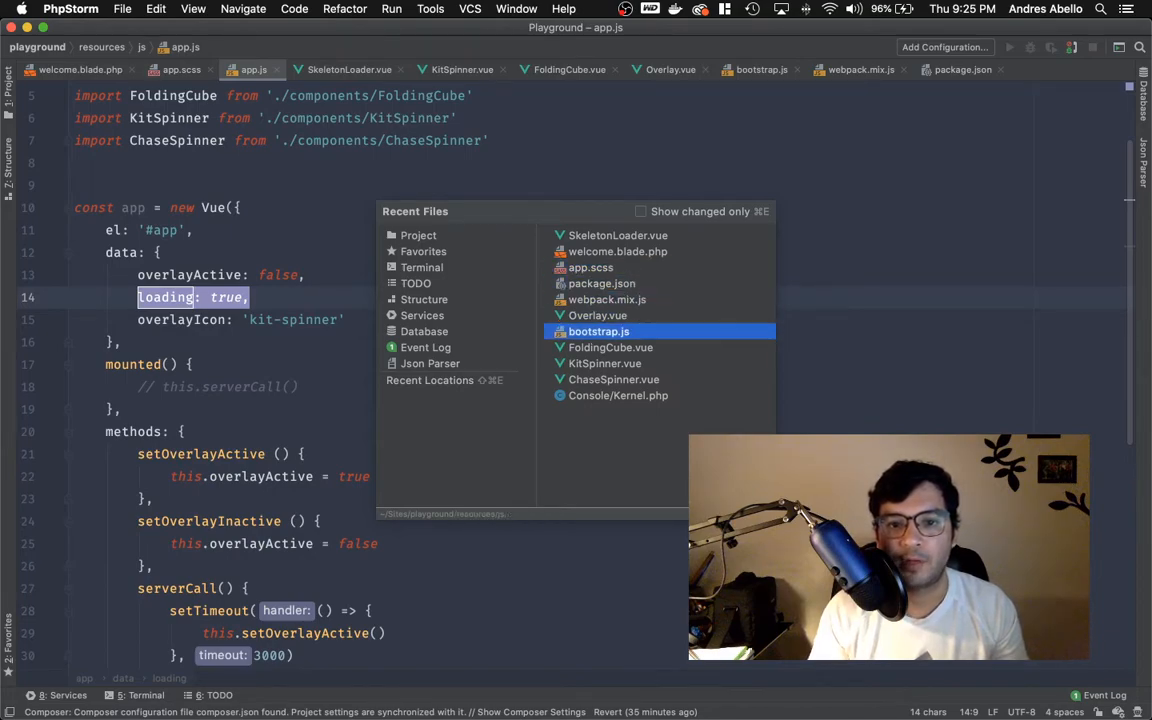
Step: Delete the loading: true line from the root Vue data in app.js
key(Escape)
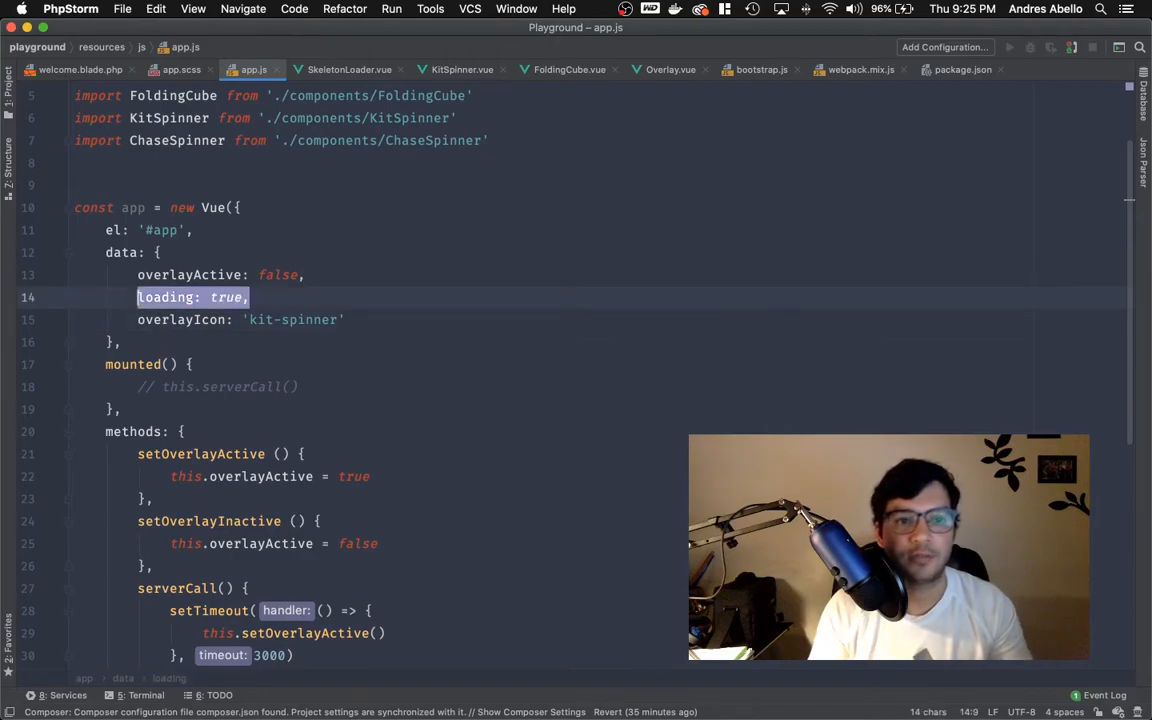
key(Delete)
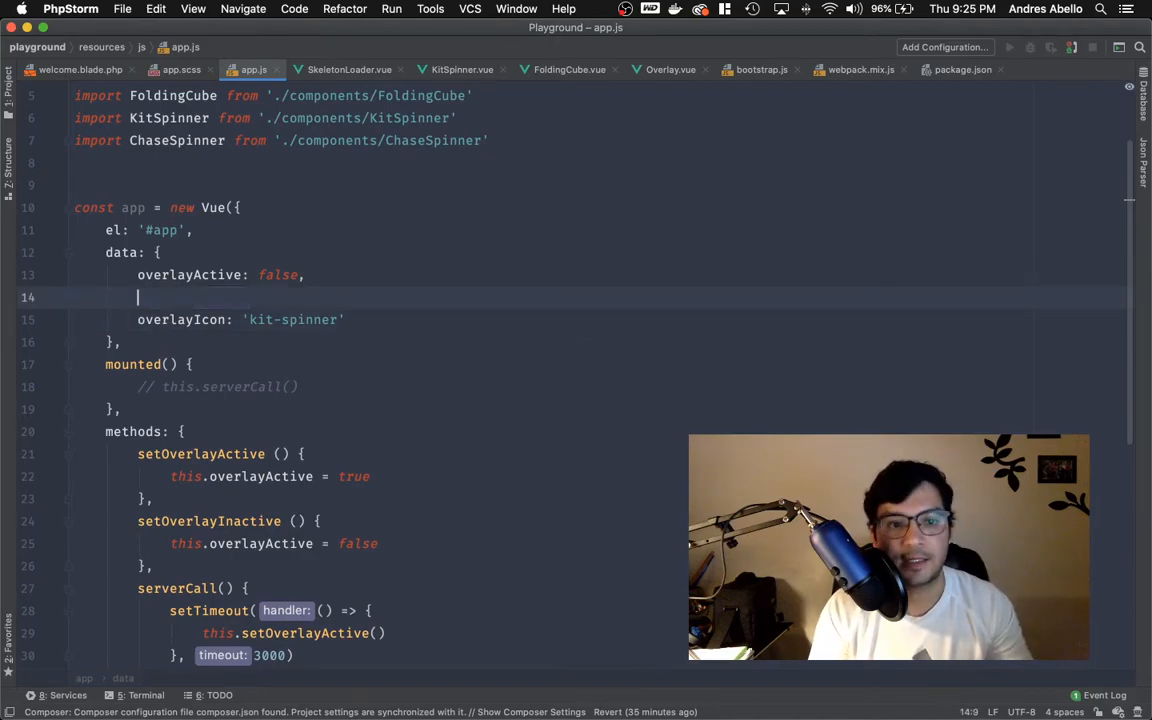
Step: Give SkeletonLoader.vue a data function that returns { loading: true }
click(348, 68)
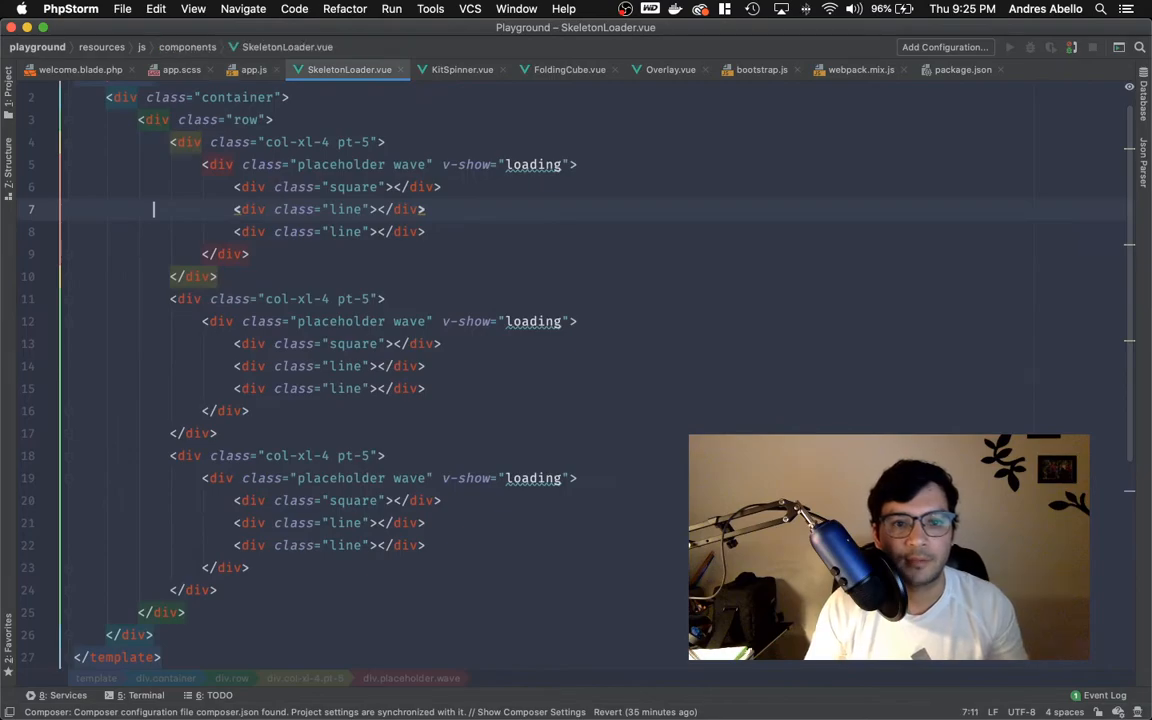
scroll(down, 3)
text(data() {)
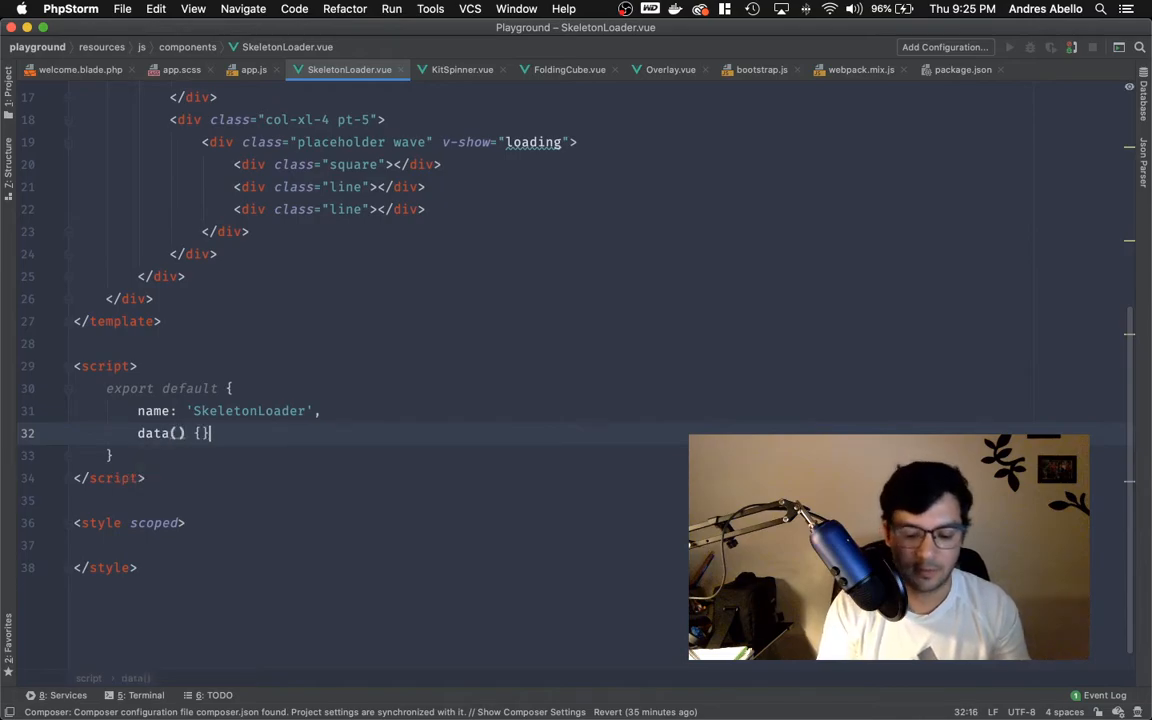
text(loading: true,)
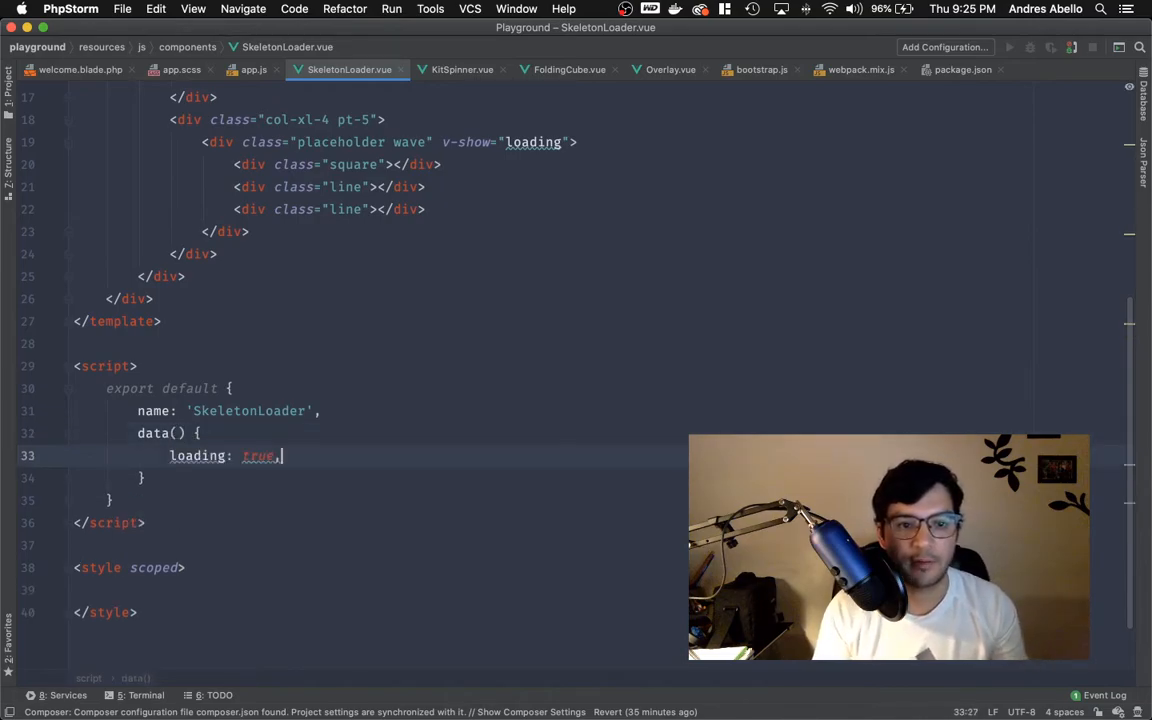
text(return)
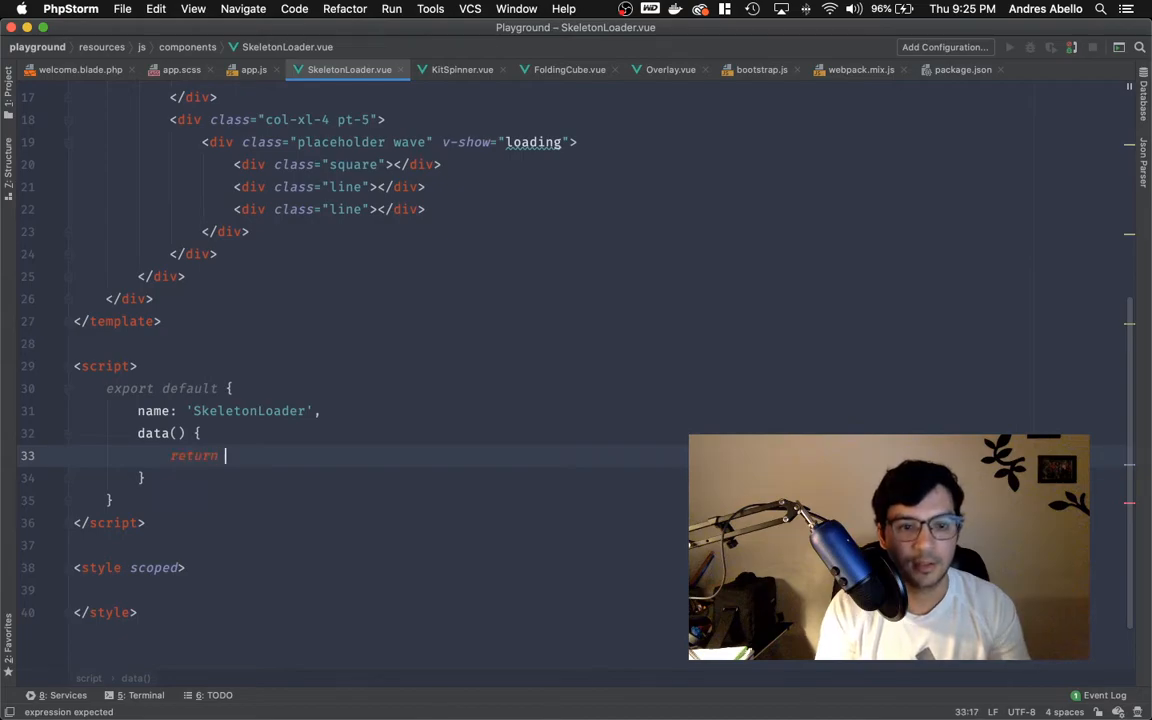
text({loading: true,})
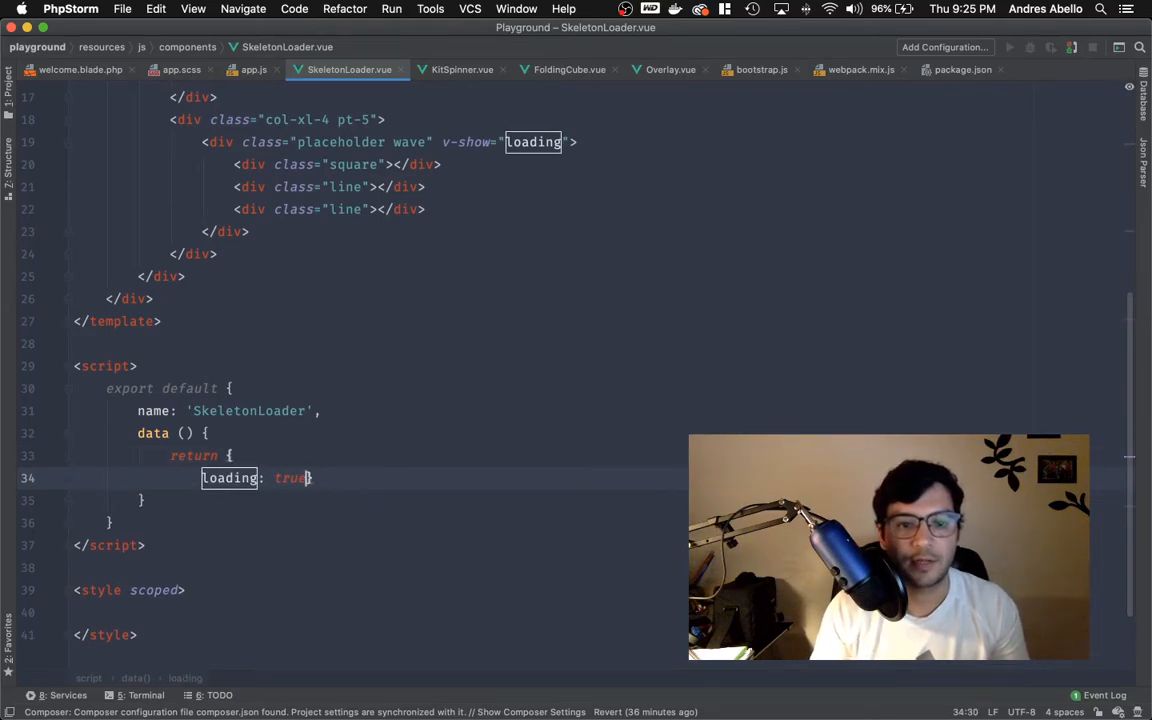
Step: Compare with app.js and finish the data() declaration in SkeletonLoader.vue
click(236, 68)
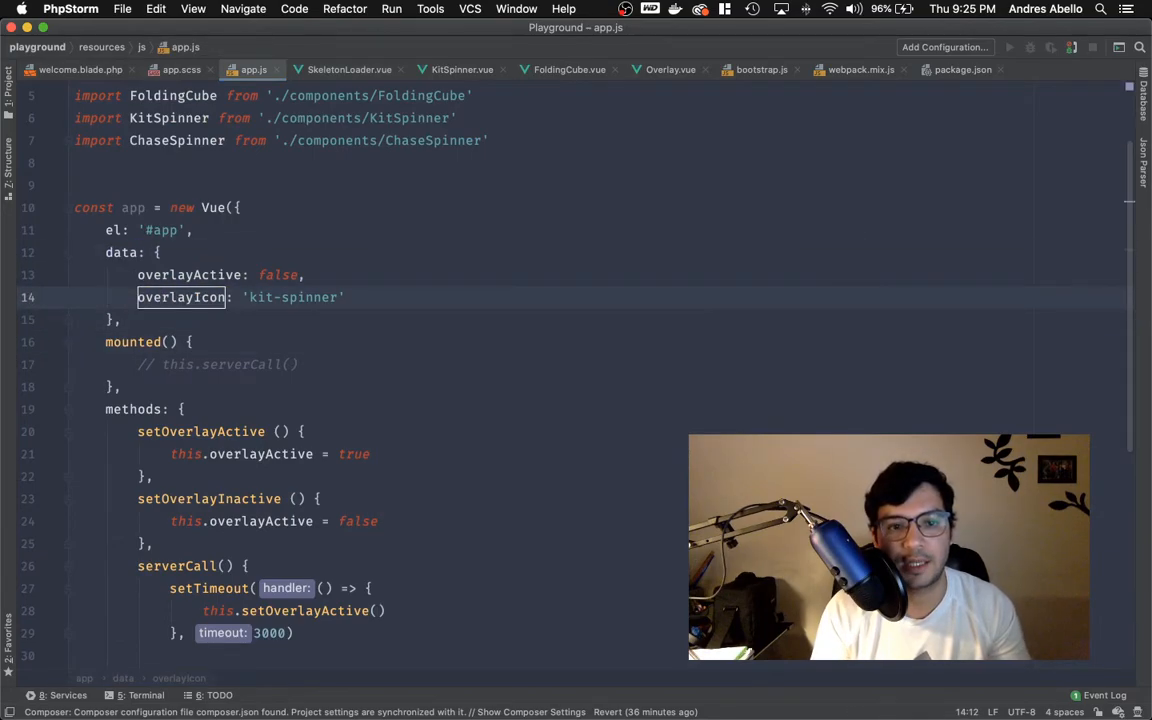
click(348, 68)
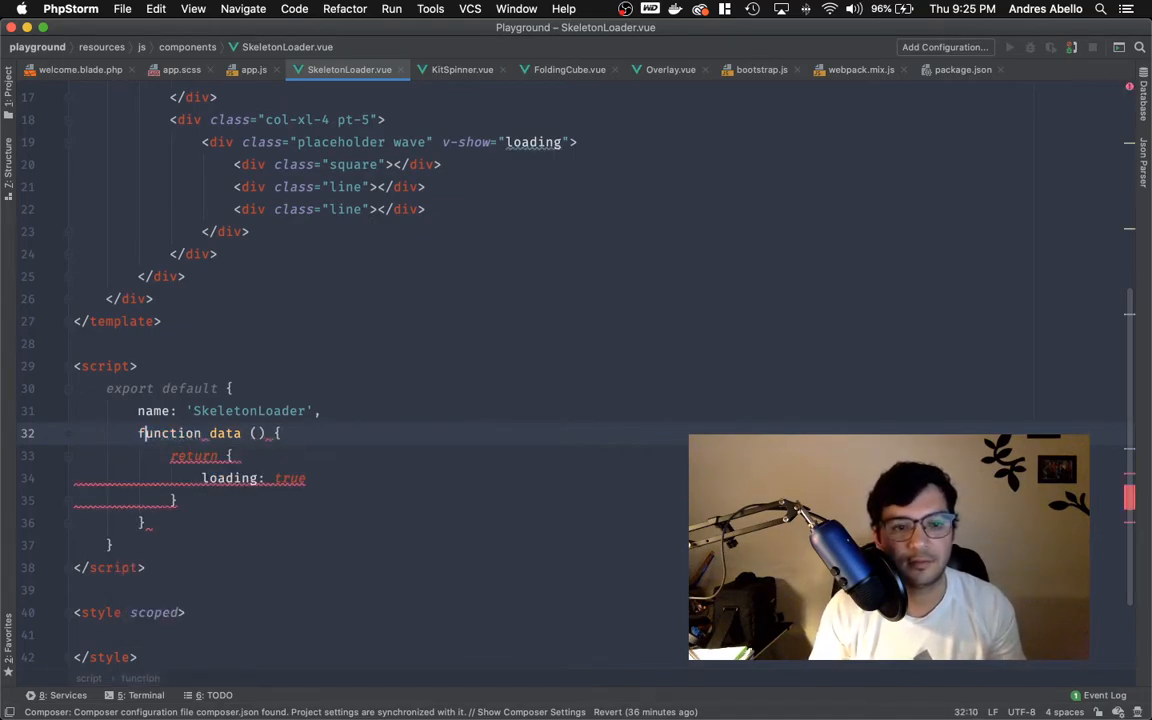
text(data)
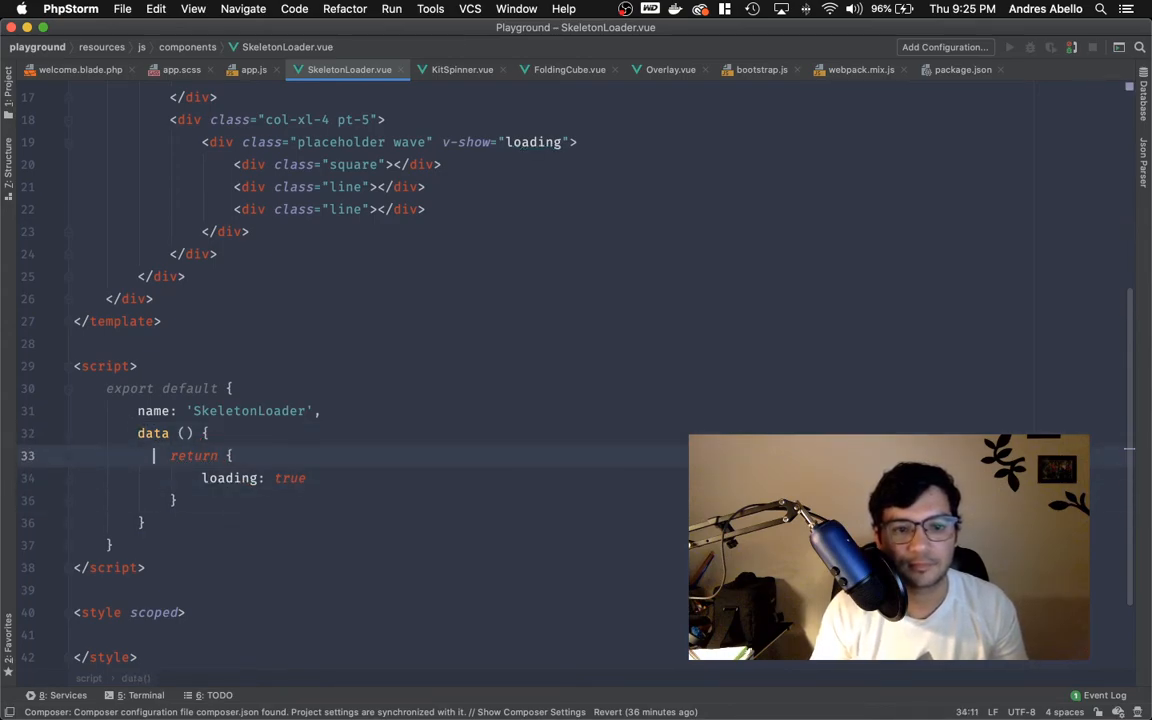
click(152, 432)
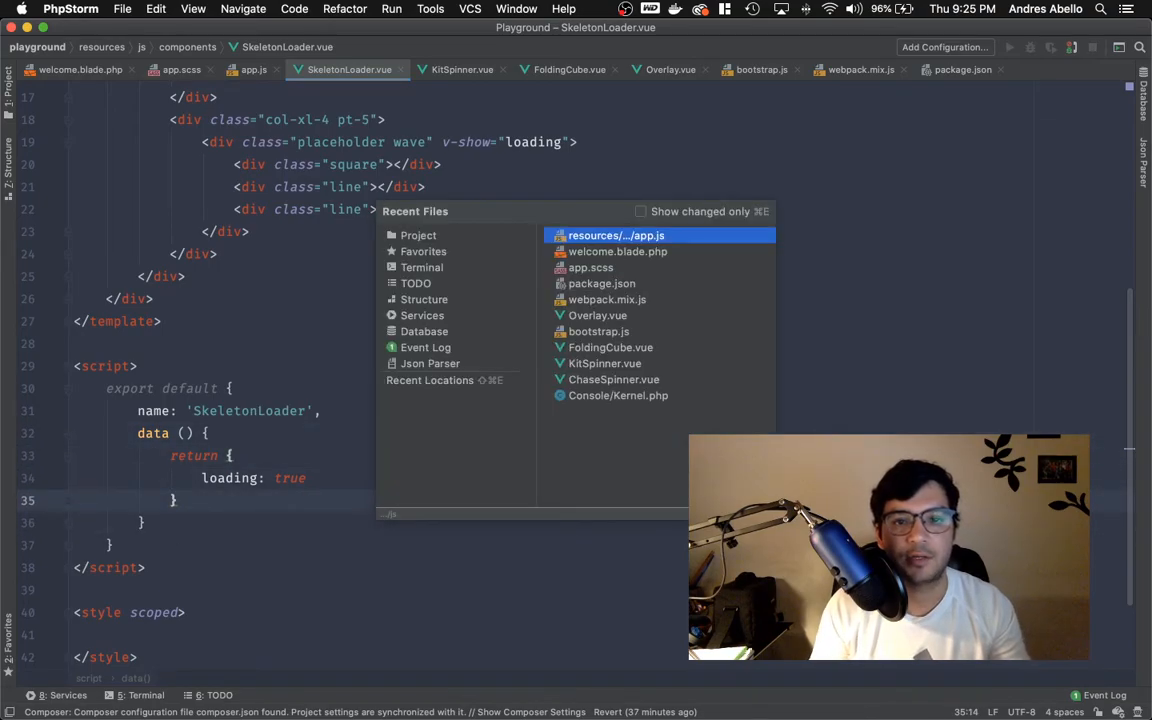
Step: Add a <skeleton-loader></skeleton-loader> element inside the #app div of welcome.blade.php
click(616, 252)
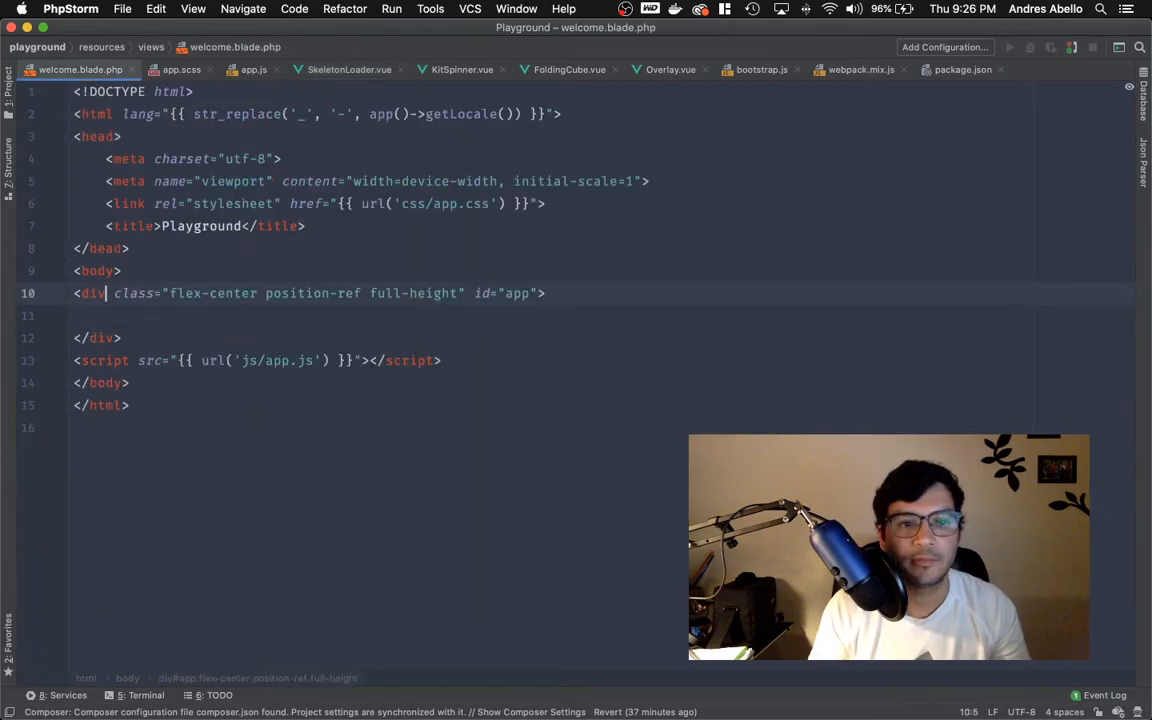
text(ske)
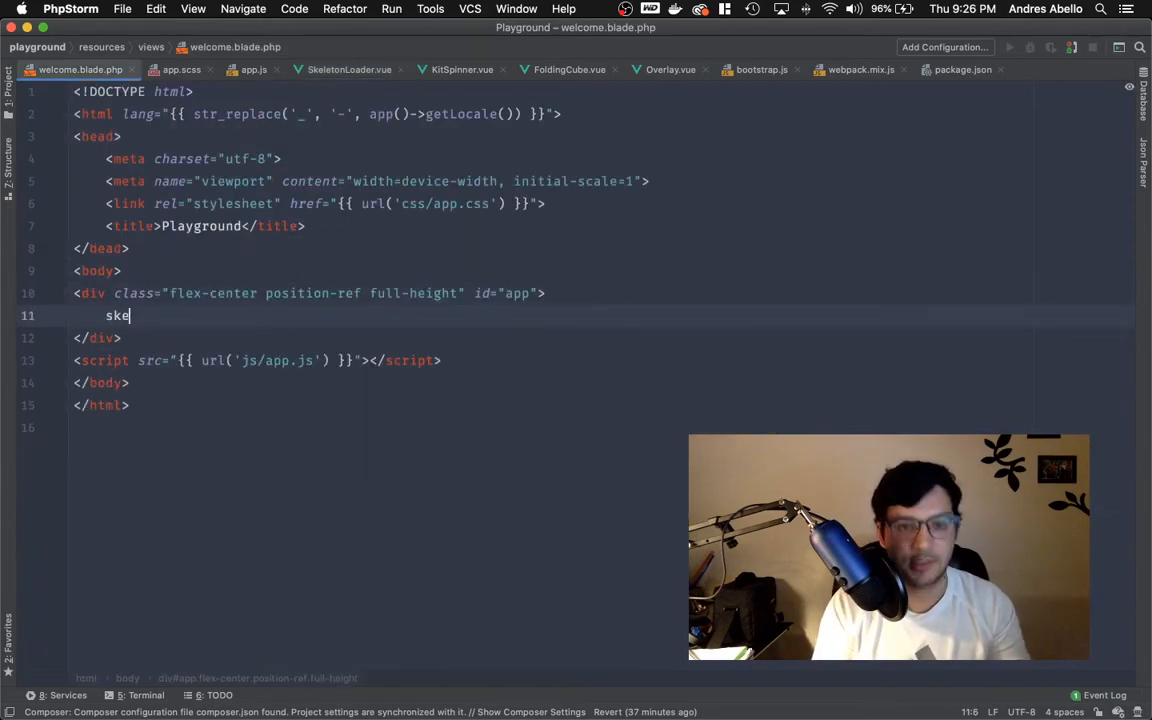
text(leton-l)
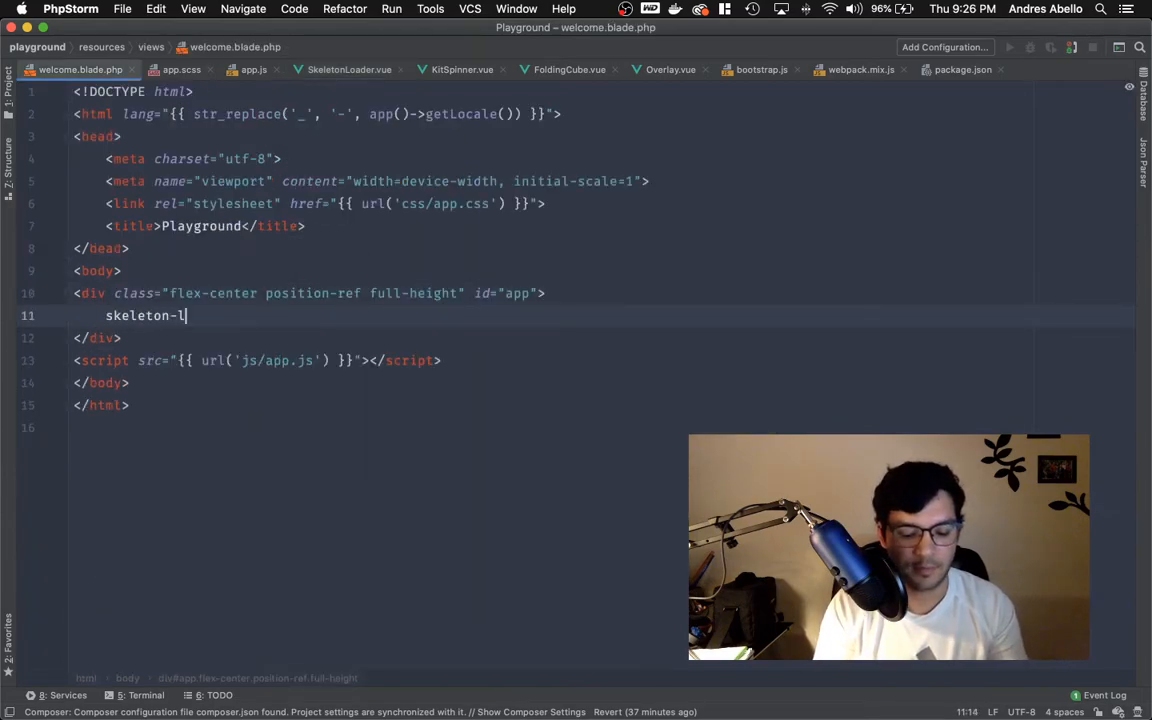
text(oader></skeleton-loader)
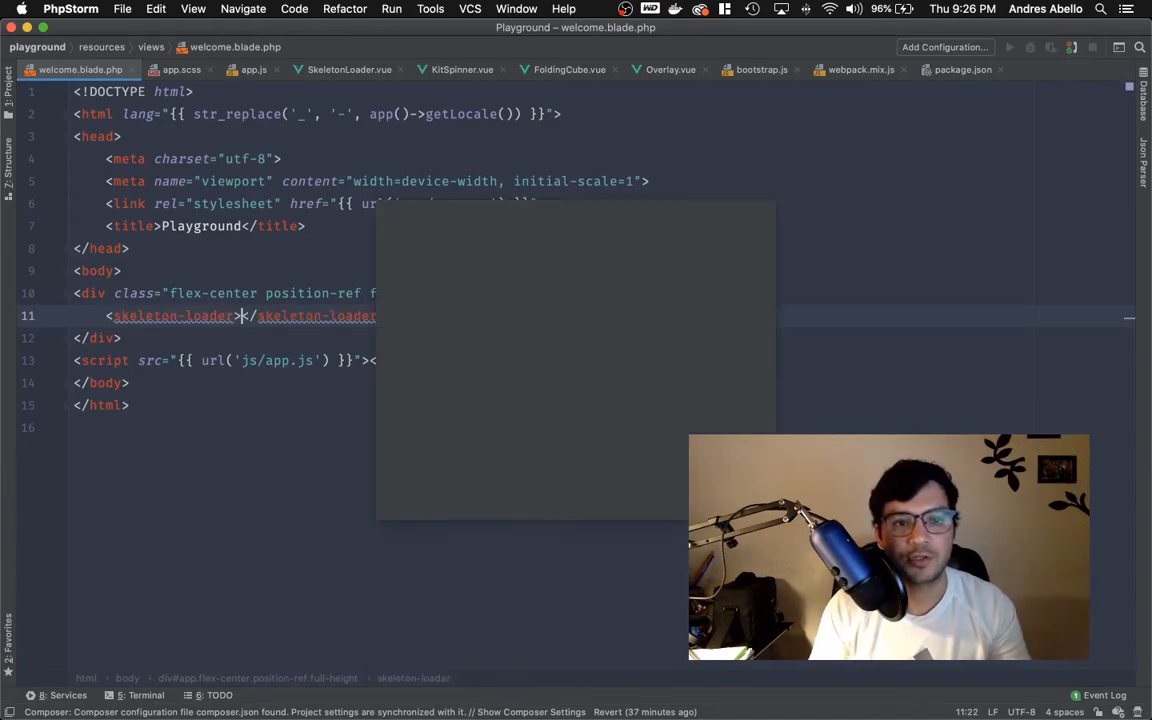
click(348, 68)
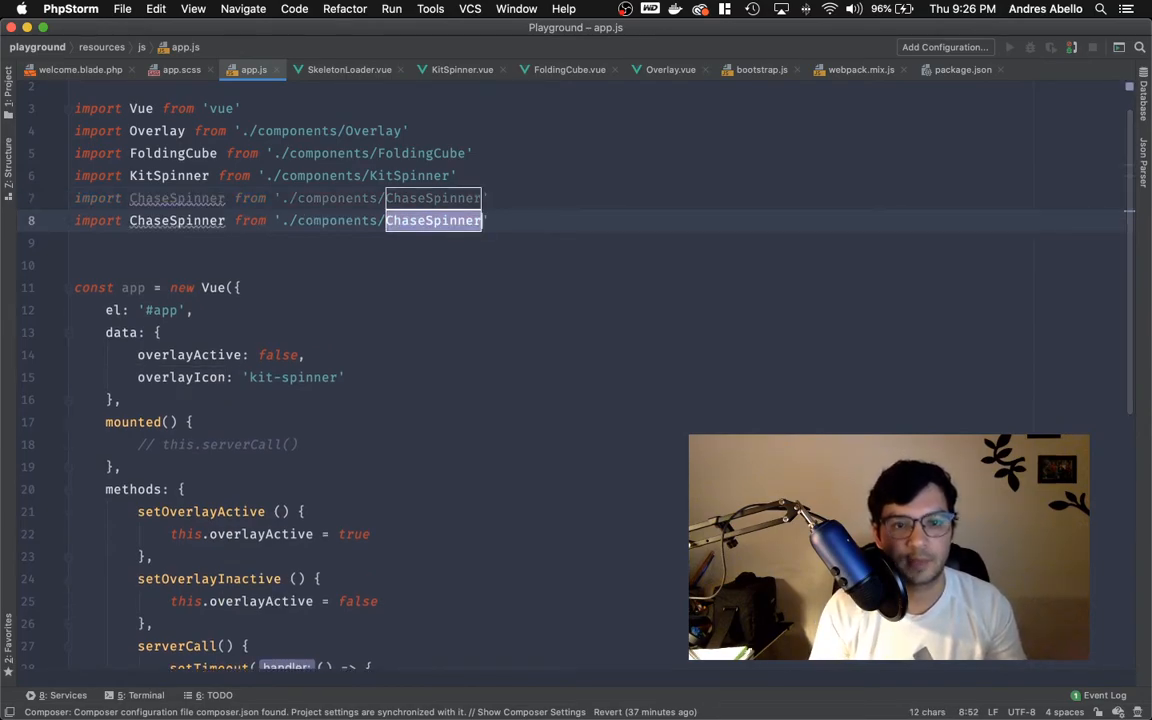
Step: Change the duplicated import in app.js to import SkeletonLoader from its component file
text(SkeletonLoader)
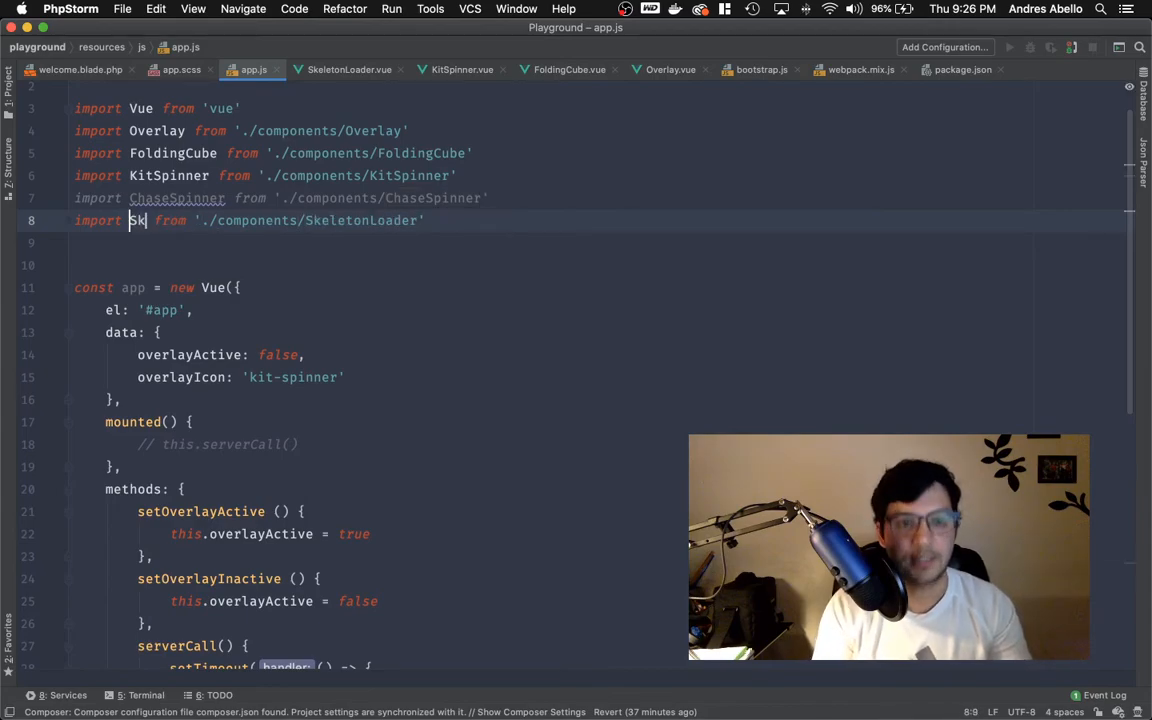
text(eletonLoader)
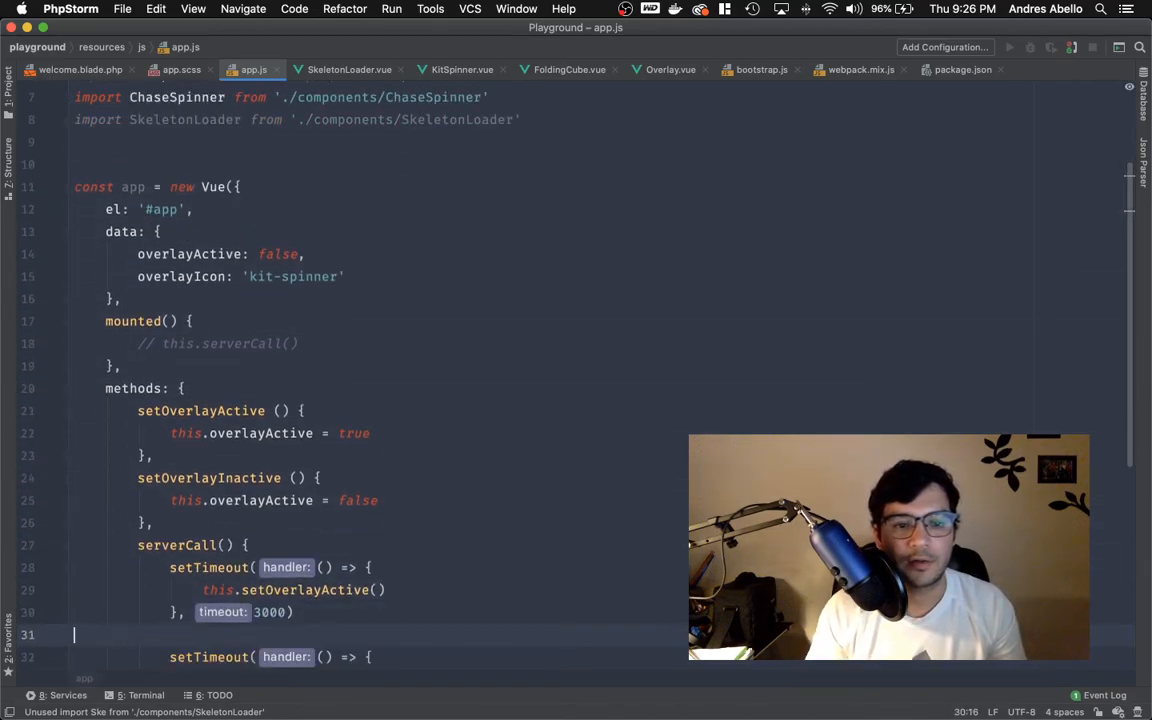
scroll(down, 3)
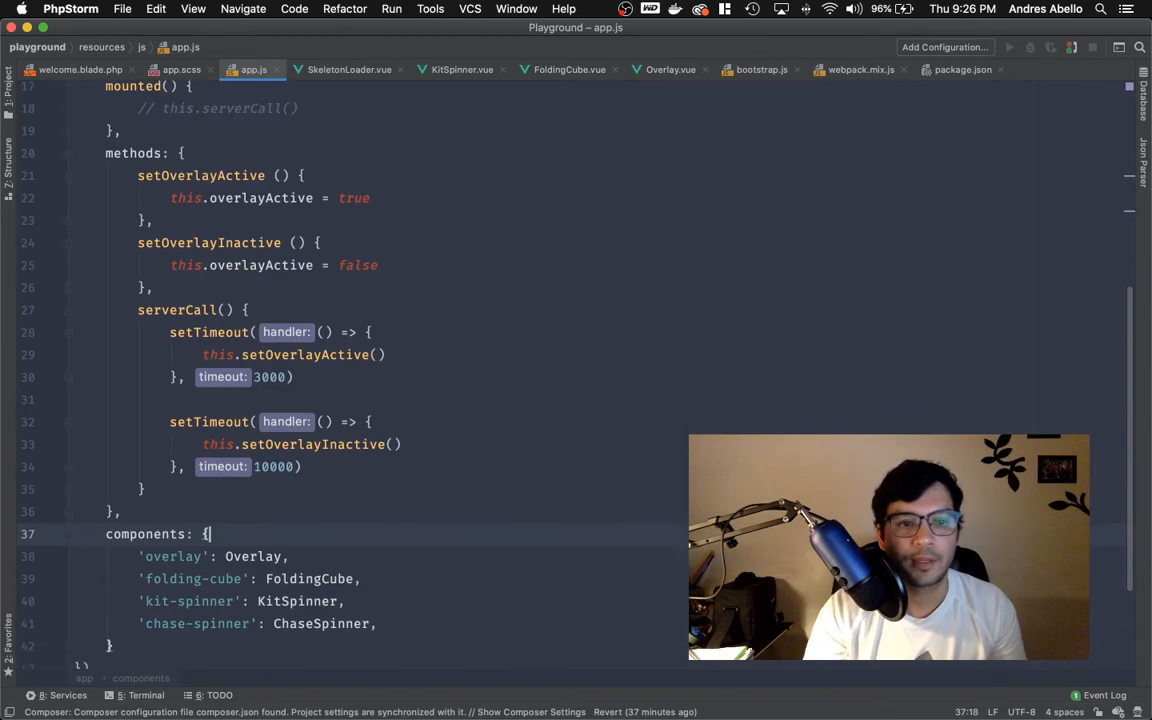
scroll(up, 3)
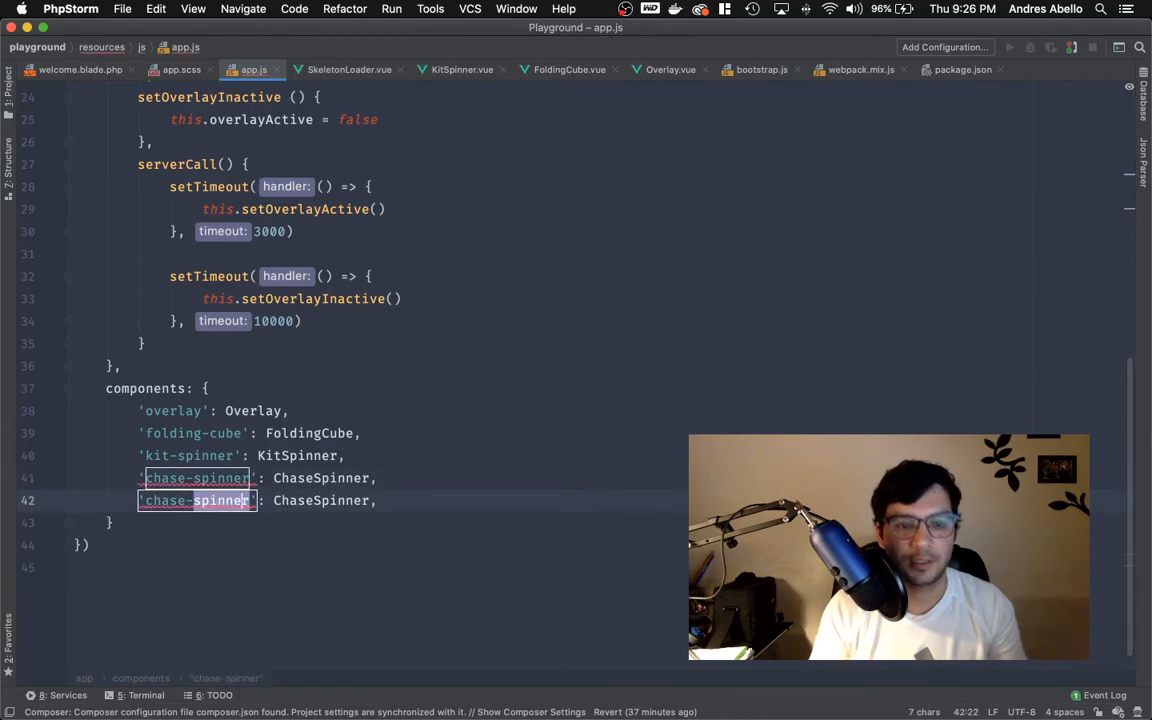
Step: Register 'skeleton-loader': SkeletonLoader in the Vue components list
text(skeleton-load)
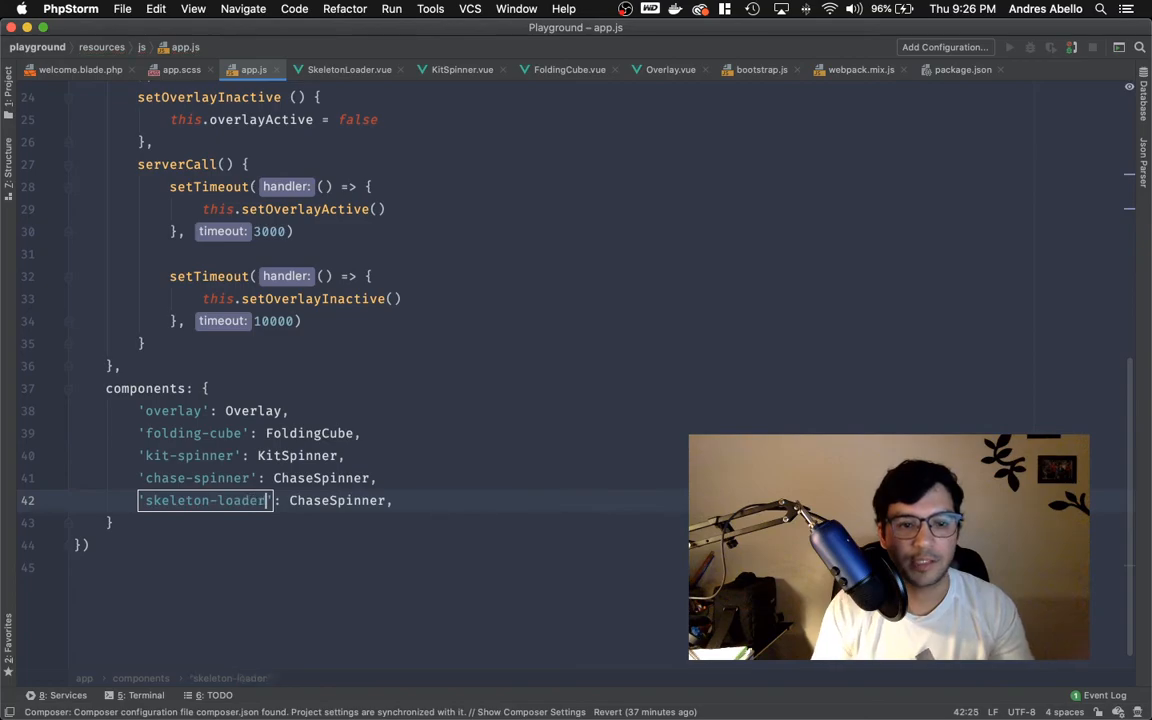
double_click(336, 500)
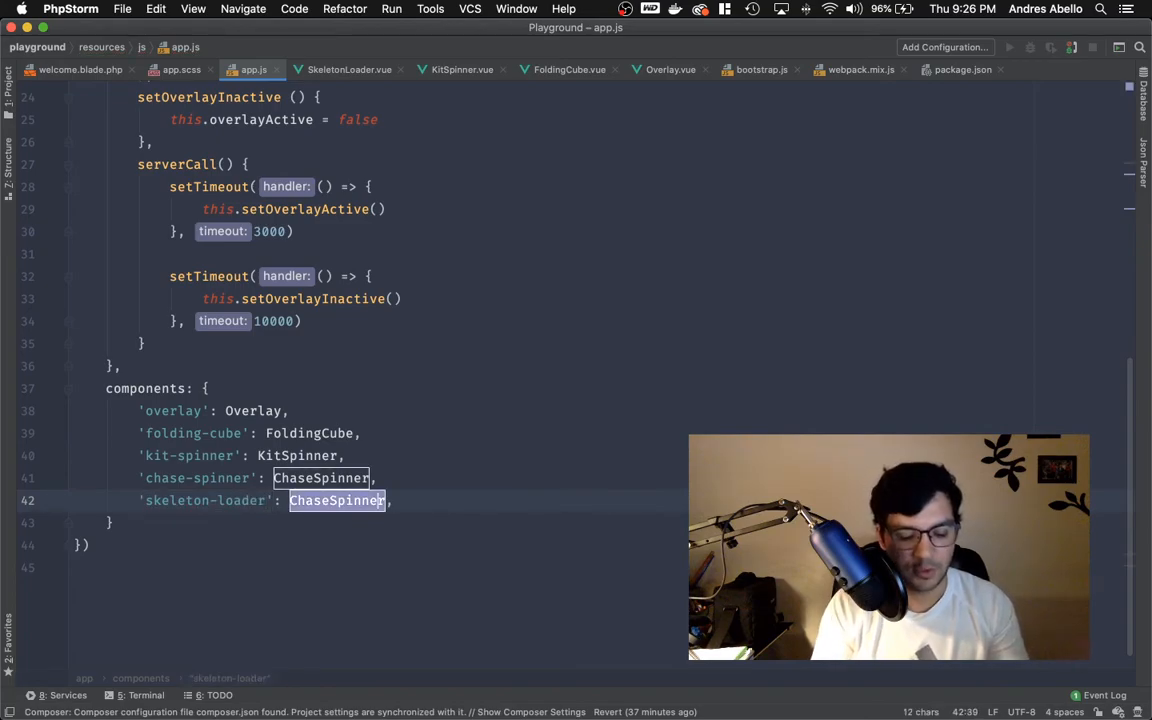
text(SkeletonLoader)
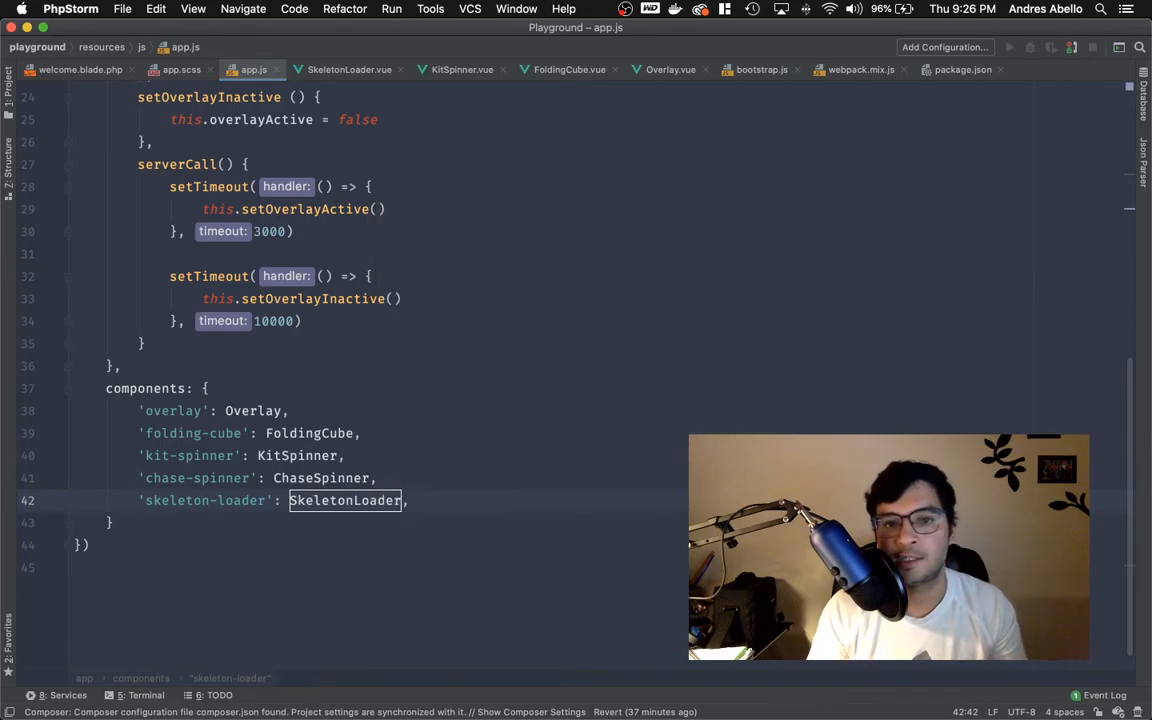
Step: Review welcome.blade.php and app.js, then reopen SkeletonLoader.vue
click(84, 72)
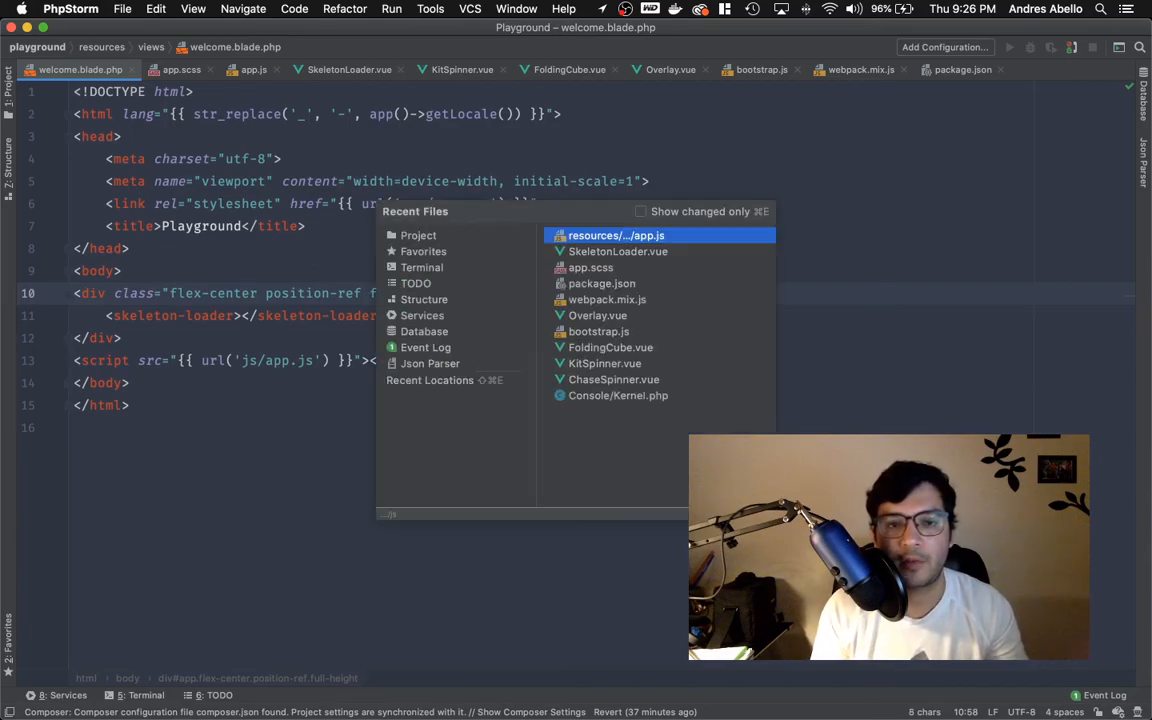
click(616, 236)
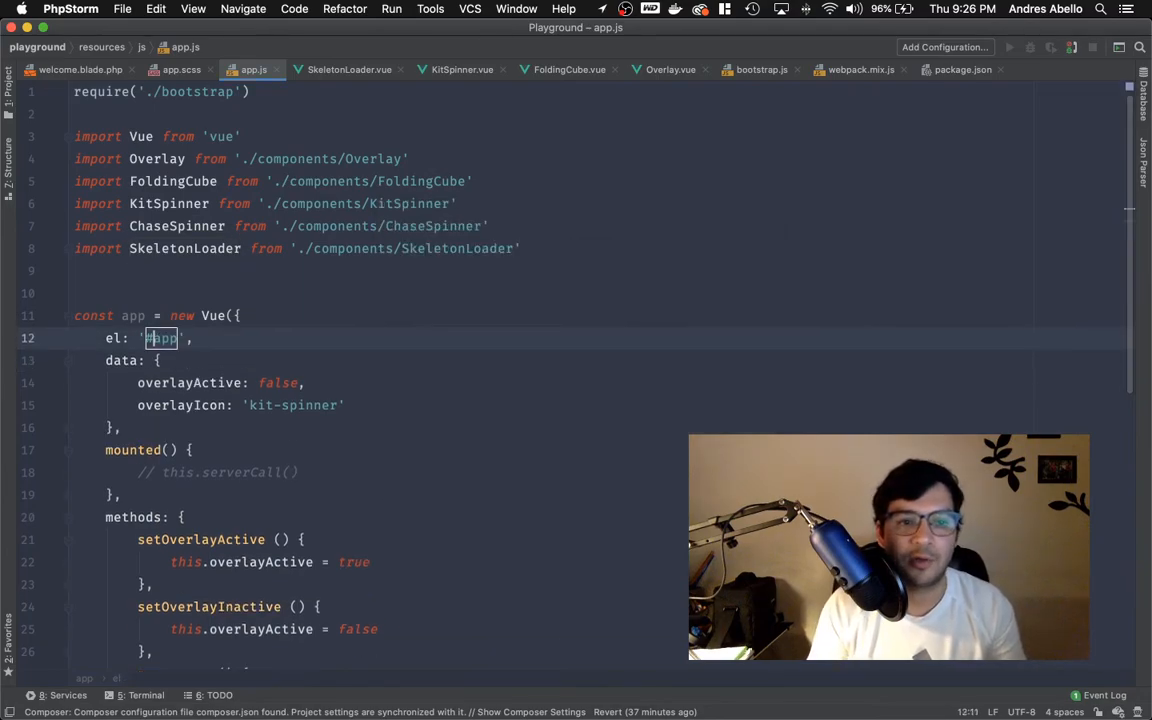
click(80, 70)
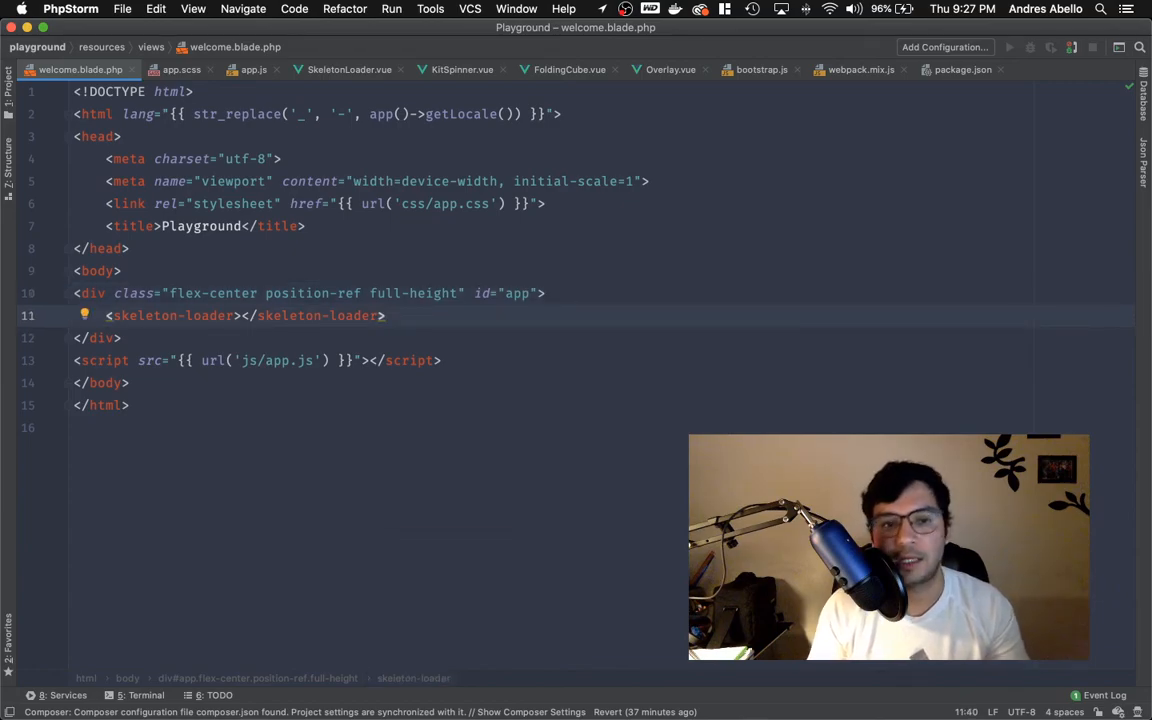
click(344, 68)
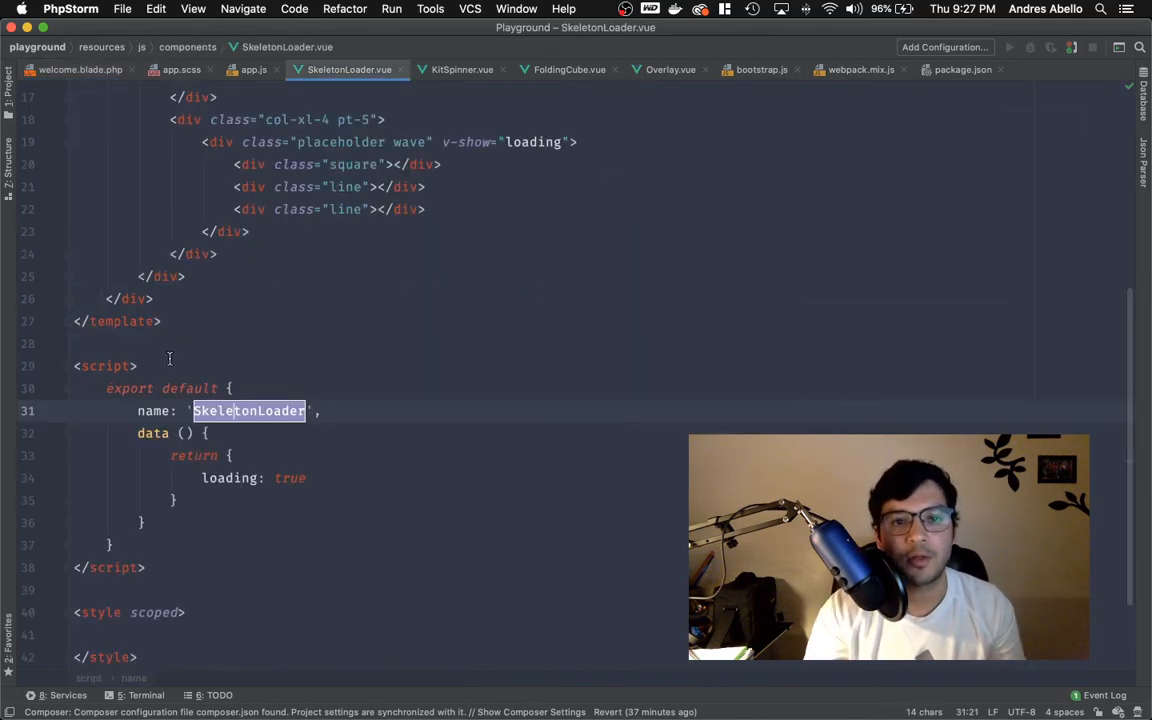